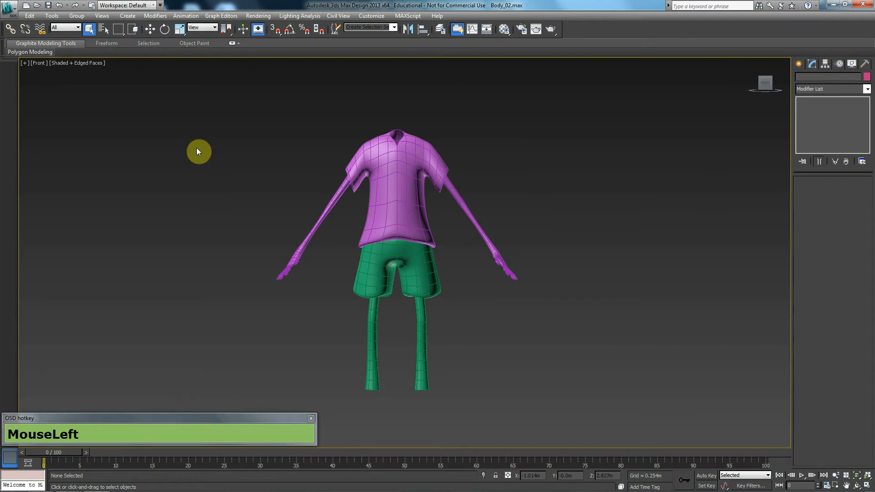
Open Shoe.max from Recent Documents in the application menu
{"action": "left_click_drag", "start_coordinate": [198, 151], "coordinate": [317, 172]}
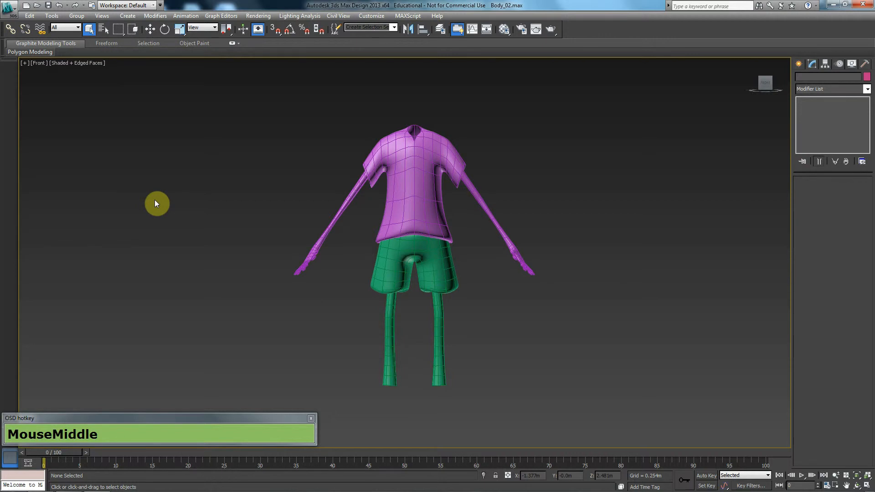
{"action": "left_click", "coordinate": [8, 9]}
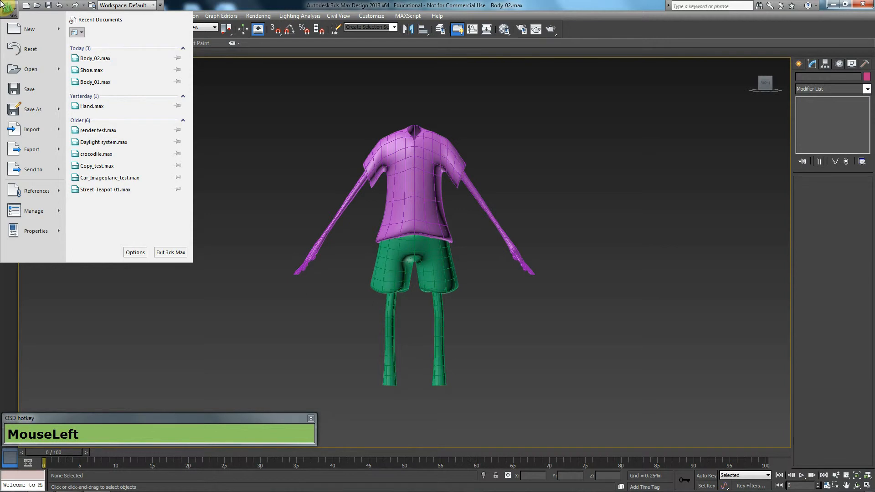
{"action": "mouse_move", "coordinate": [81, 42]}
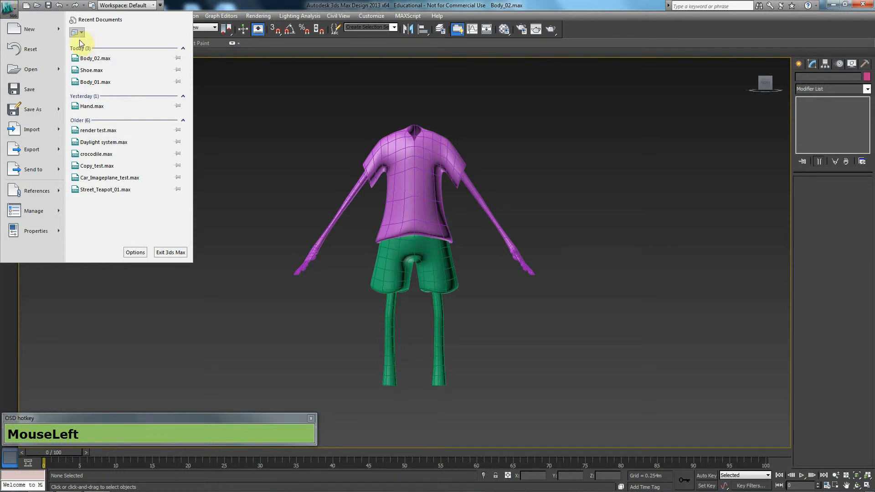
{"action": "left_click", "coordinate": [90, 70]}
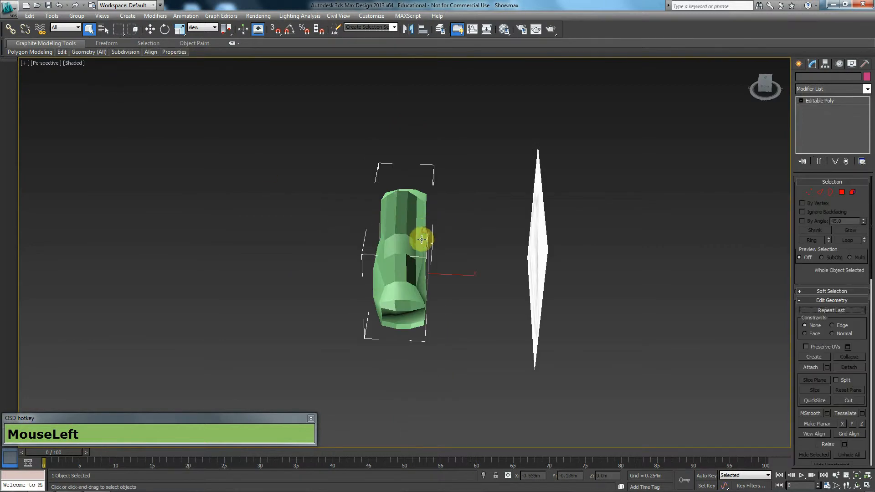
Move the old shoe model aside from the sneaker reference sketch and switch to the Front view
{"action": "left_click_drag", "start_coordinate": [422, 241], "coordinate": [442, 301]}
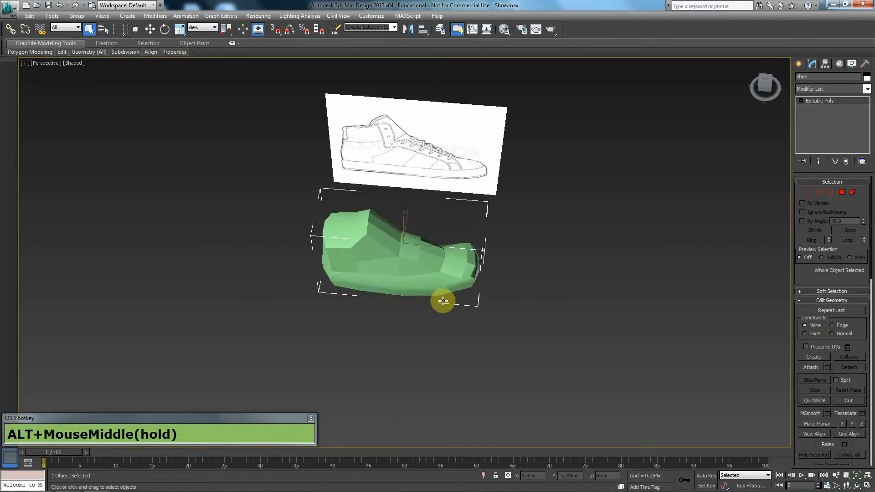
{"action": "left_click_drag", "start_coordinate": [442, 301], "coordinate": [428, 294]}
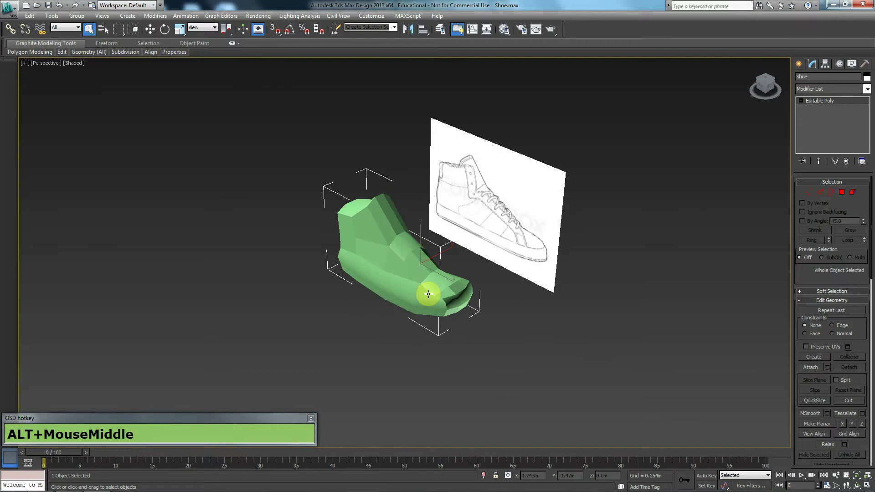
{"action": "key", "text": "ctrl+z"}
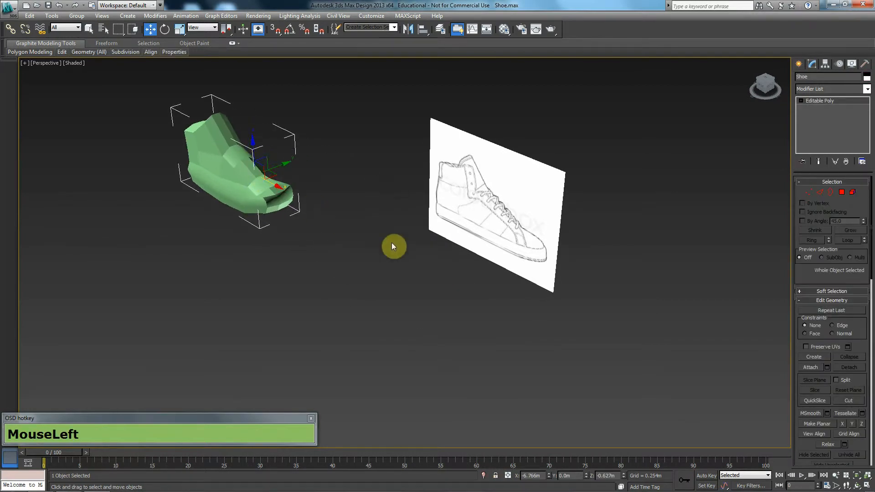
{"action": "left_click_drag", "start_coordinate": [393, 246], "coordinate": [447, 266]}
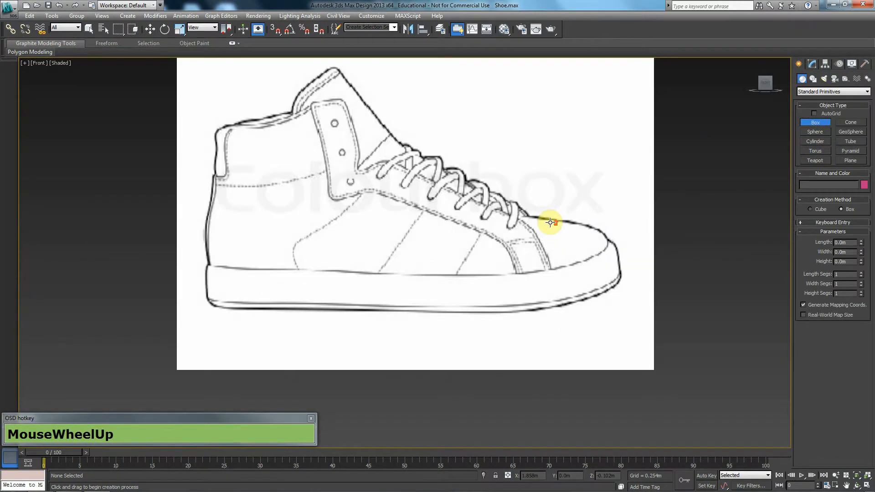
Draw a box over the sneaker's sole area, make it see-through and convert it to editable poly
{"action": "left_click_drag", "start_coordinate": [549, 222], "coordinate": [205, 296]}
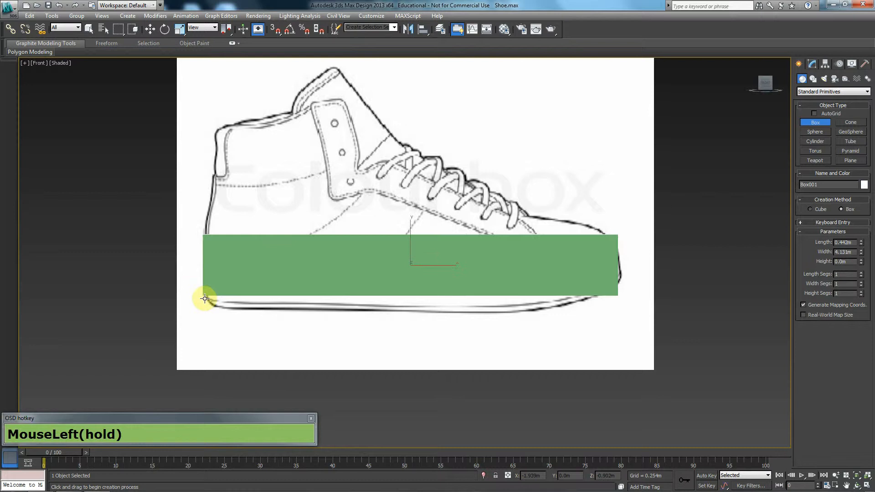
{"action": "left_click_drag", "start_coordinate": [205, 298], "coordinate": [370, 274]}
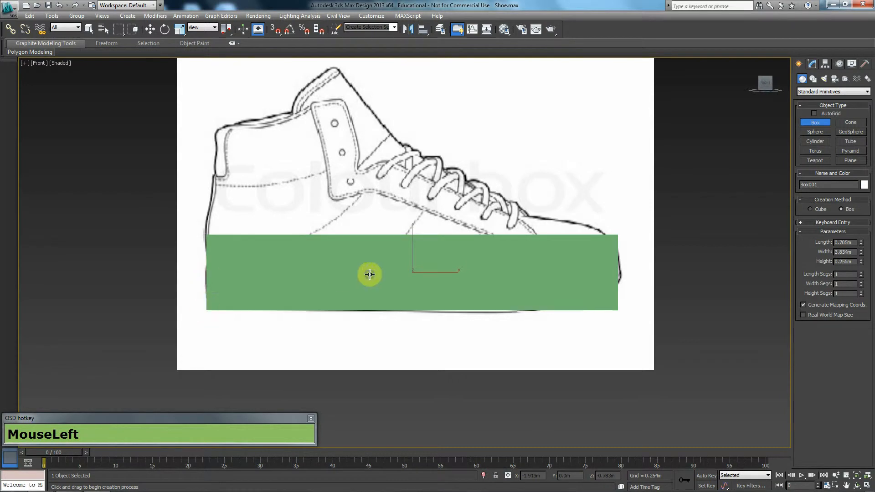
{"action": "right_click", "coordinate": [369, 274]}
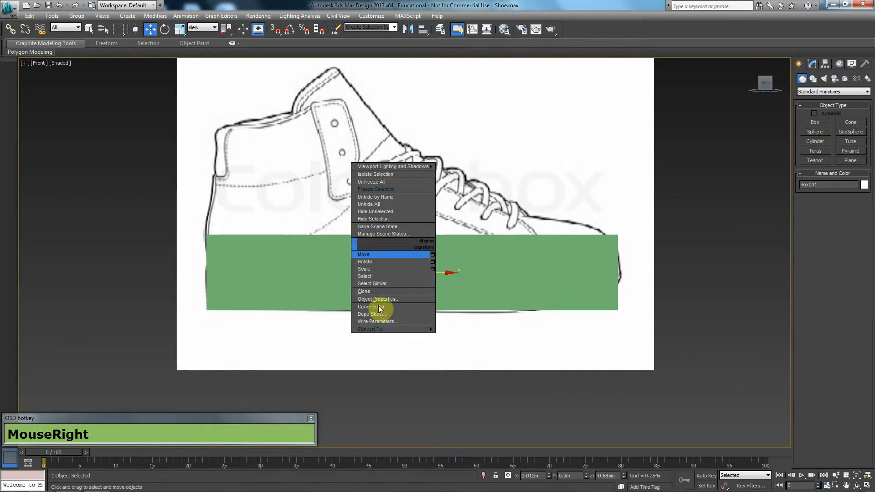
{"action": "left_click", "coordinate": [378, 299]}
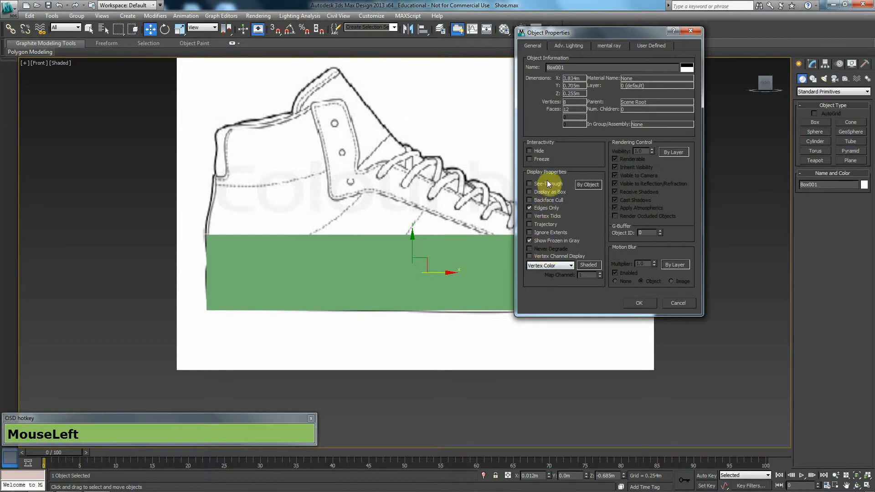
{"action": "key", "text": "alt+x"}
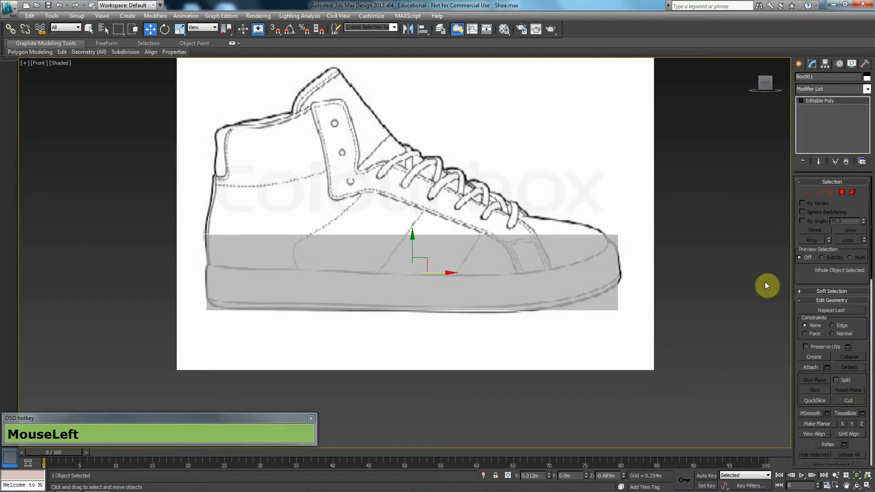
Connect the long edges with several vertical divisions and move the toe-end vertices onto the sketch
{"action": "left_click", "coordinate": [821, 192]}
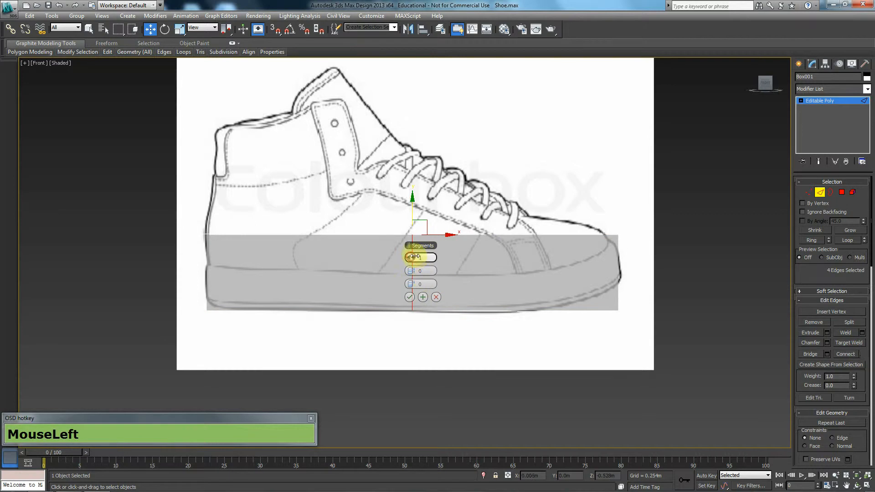
{"action": "left_click_drag", "start_coordinate": [416, 257], "coordinate": [411, 304]}
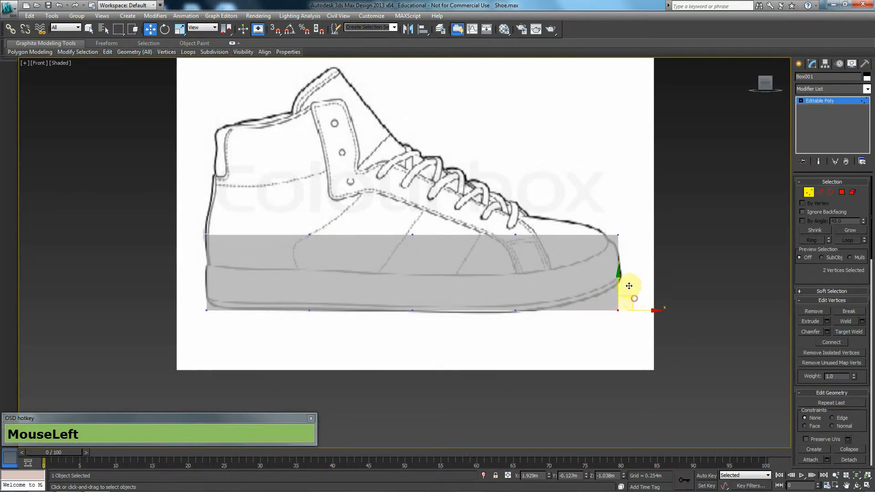
{"action": "left_click_drag", "start_coordinate": [629, 286], "coordinate": [618, 218]}
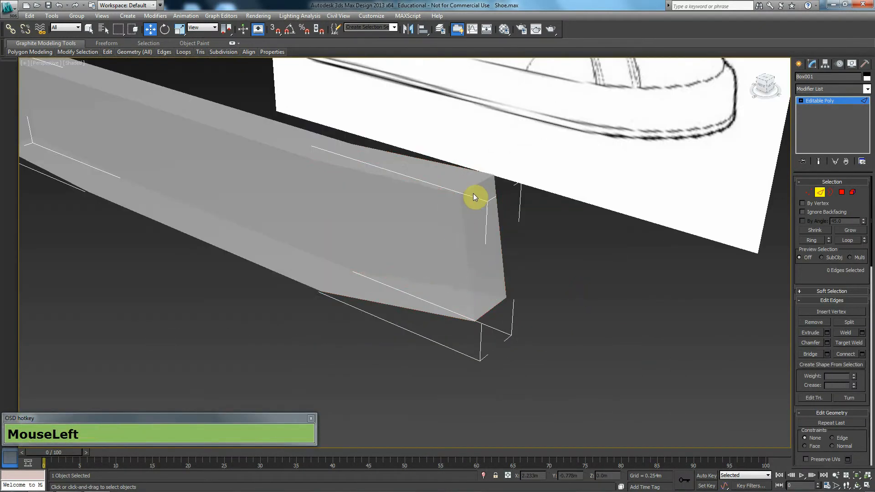
Orbit around the box to compare its toe end with the reference sketch
{"action": "left_click_drag", "start_coordinate": [475, 197], "coordinate": [367, 257]}
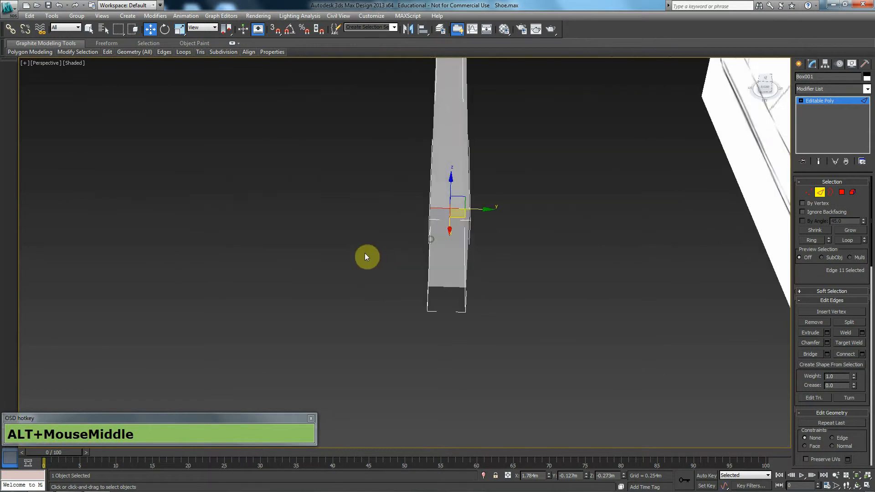
{"action": "left_click_drag", "start_coordinate": [368, 257], "coordinate": [470, 239]}
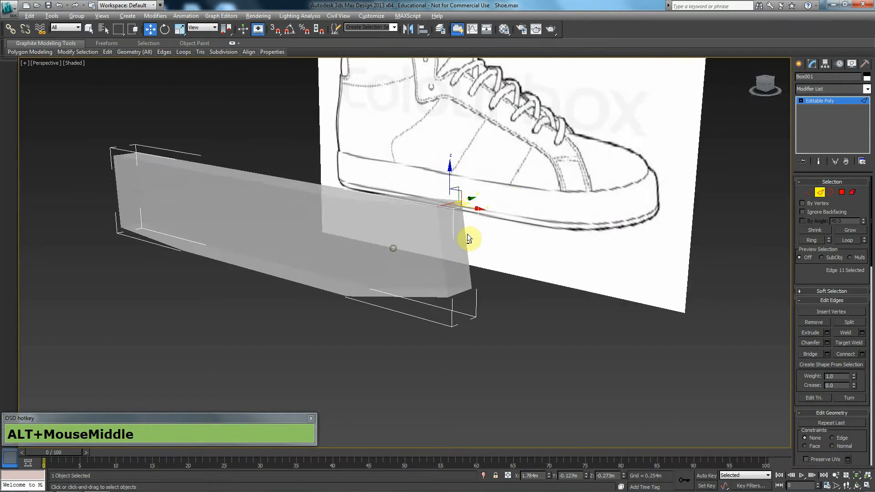
{"action": "left_click_drag", "start_coordinate": [469, 238], "coordinate": [456, 218]}
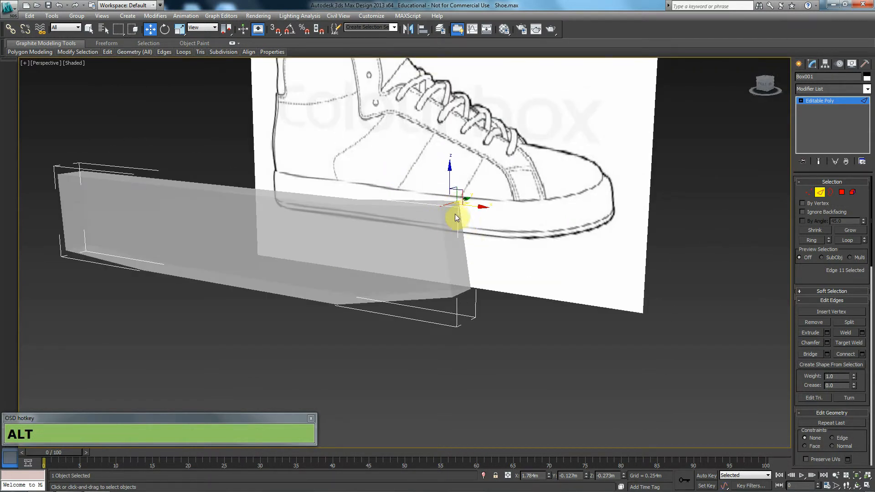
{"action": "left_click_drag", "start_coordinate": [457, 218], "coordinate": [80, 117]}
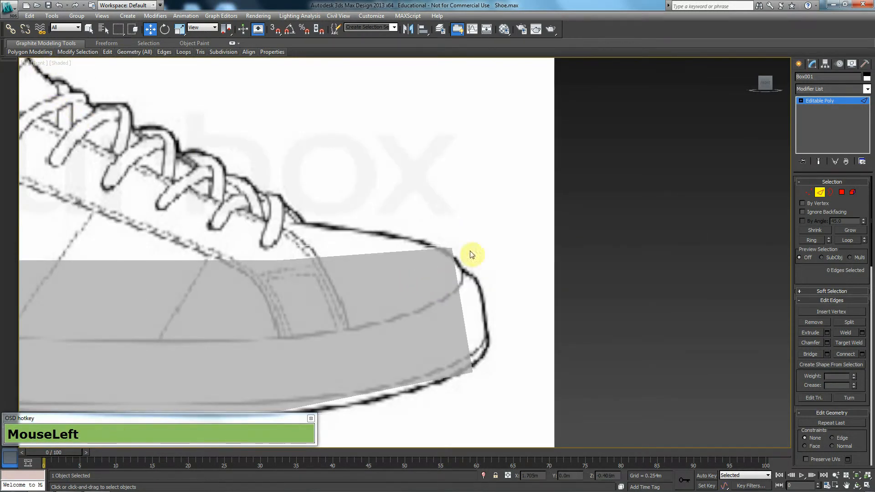
Chamfer the toe-end edges so the box corners start rounding toward the sketch's toe curve
{"action": "left_click", "coordinate": [433, 270]}
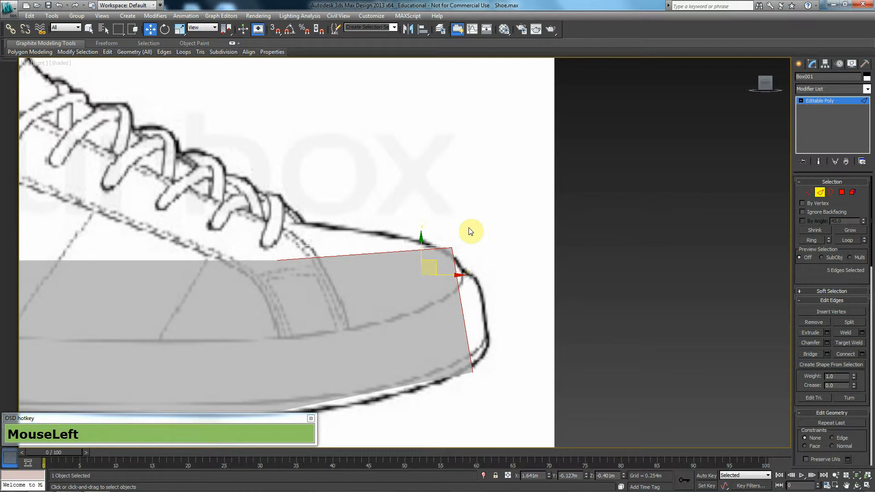
{"action": "left_click_drag", "start_coordinate": [470, 232], "coordinate": [410, 278]}
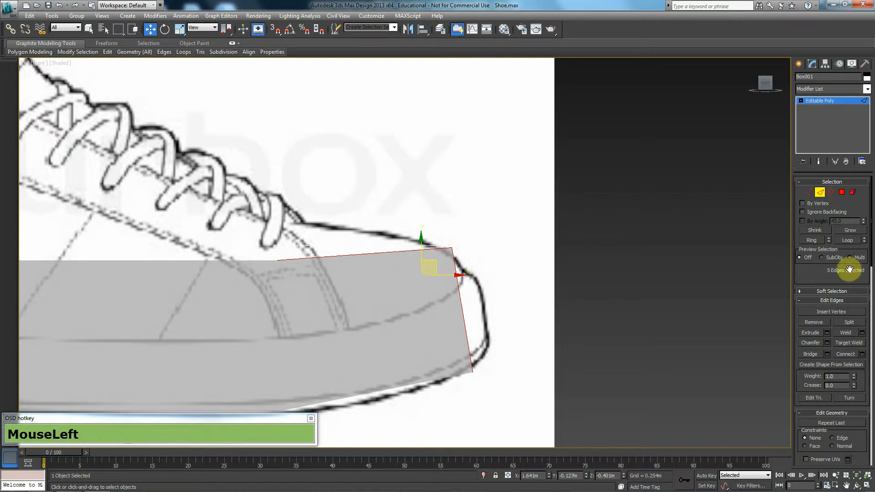
{"action": "mouse_move", "coordinate": [804, 282]}
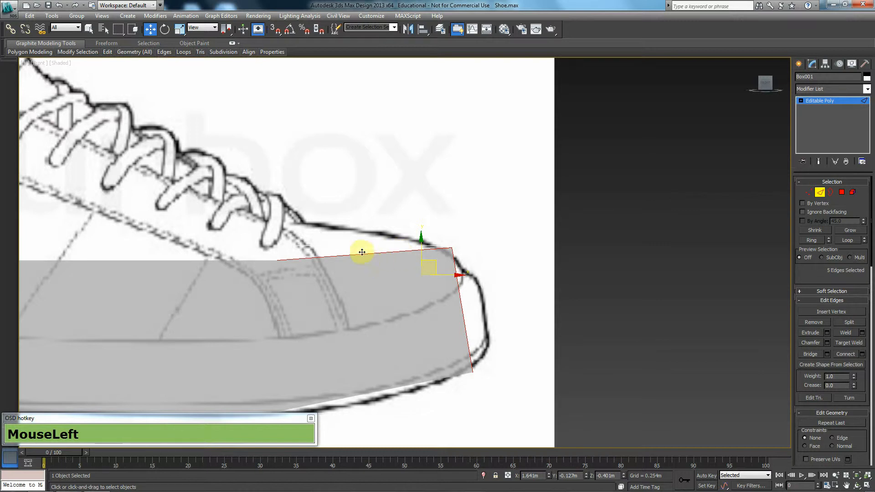
{"action": "mouse_move", "coordinate": [406, 258]}
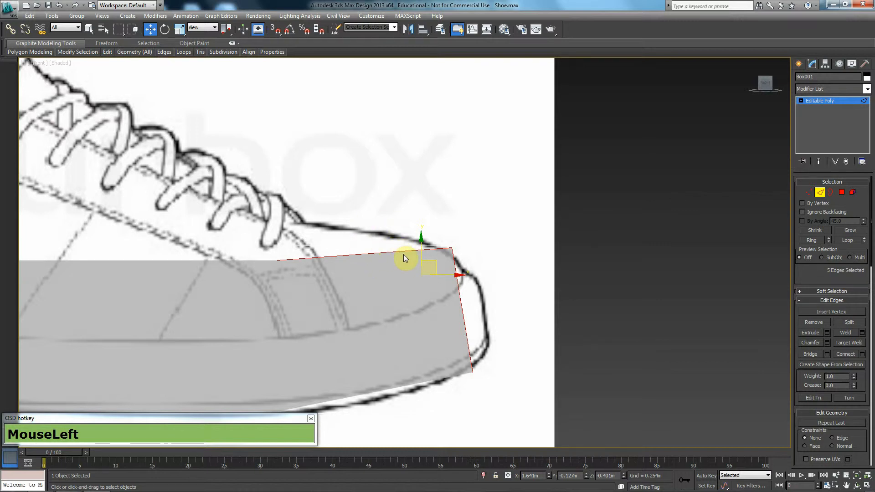
{"action": "mouse_move", "coordinate": [474, 299]}
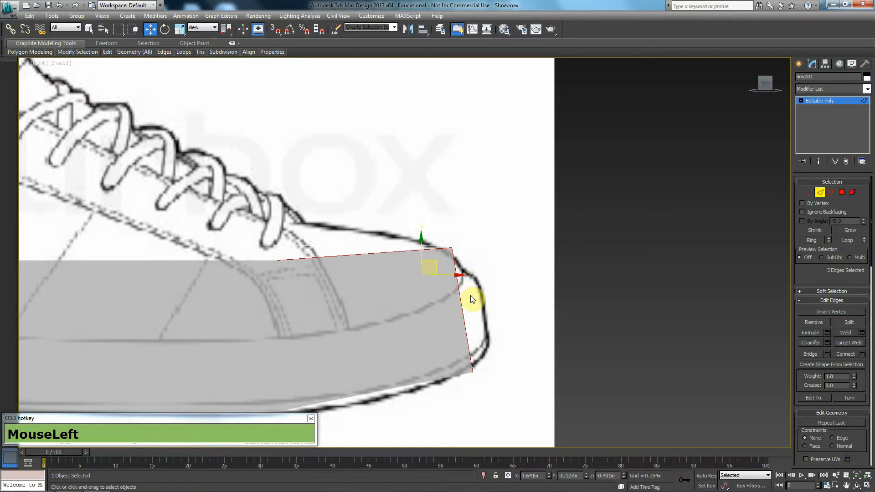
{"action": "left_click_drag", "start_coordinate": [472, 300], "coordinate": [444, 285]}
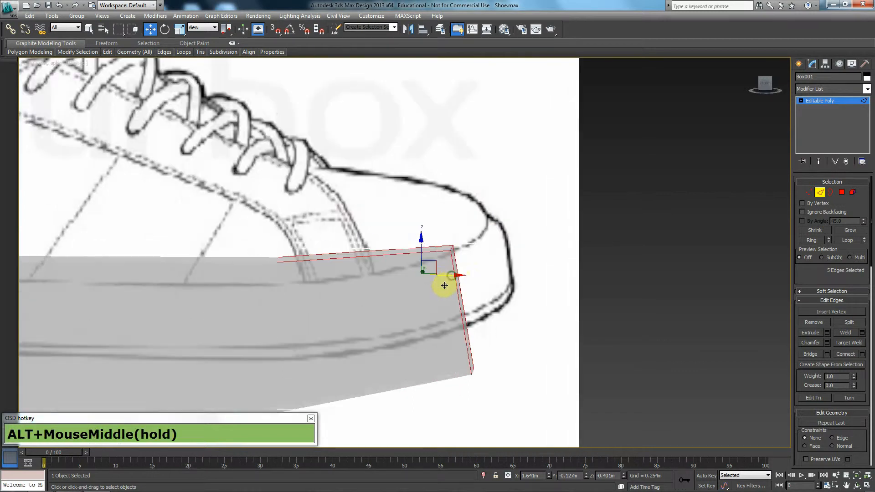
{"action": "left_click_drag", "start_coordinate": [445, 285], "coordinate": [453, 287]}
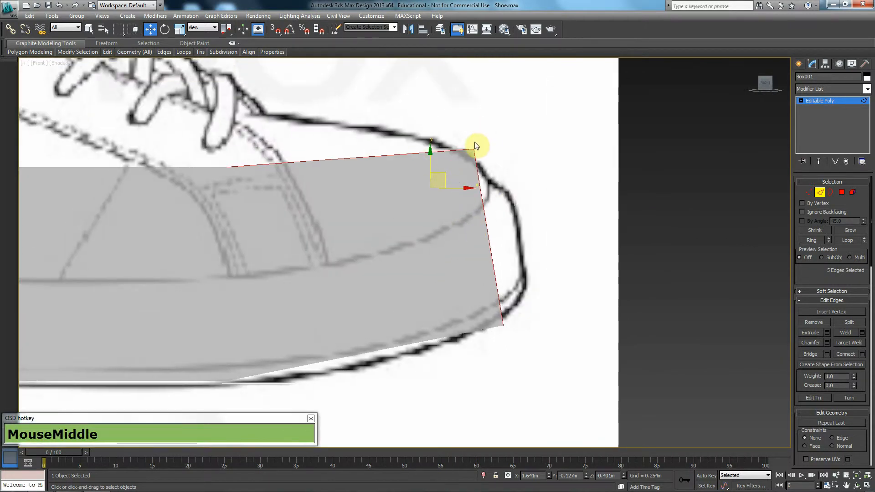
{"action": "left_click_drag", "start_coordinate": [477, 146], "coordinate": [302, 195]}
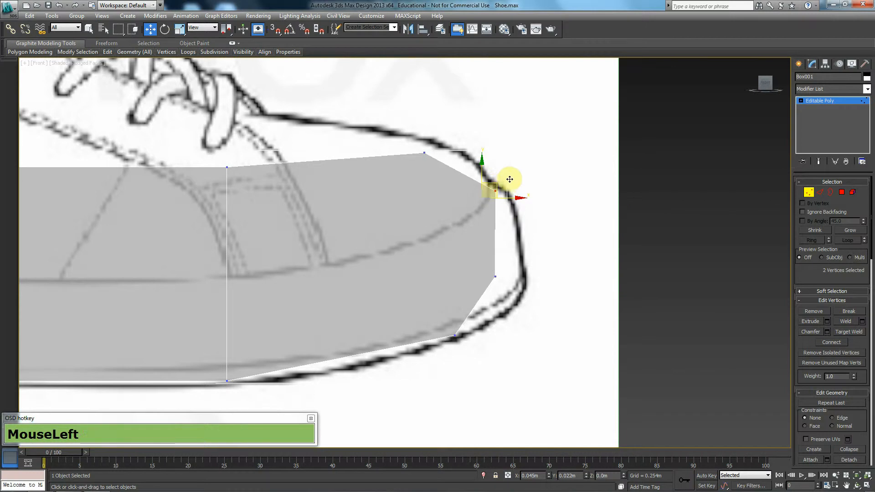
Move the toe and top vertex pairs onto the sneaker outline so the block's top slopes along the sketch
{"action": "left_click_drag", "start_coordinate": [497, 190], "coordinate": [528, 272]}
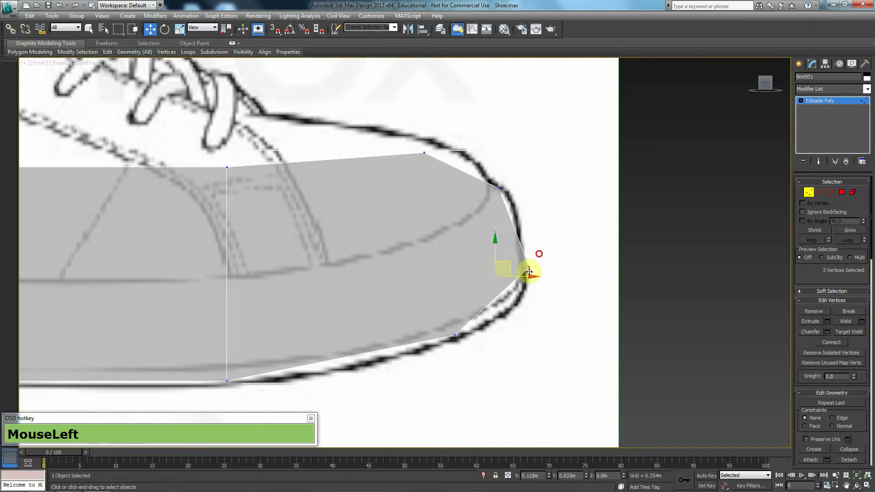
{"action": "left_click_drag", "start_coordinate": [529, 271], "coordinate": [475, 320]}
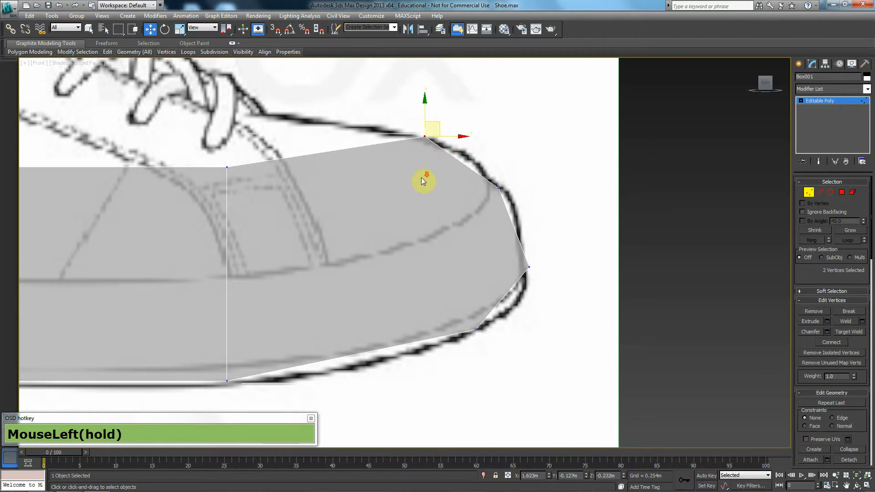
{"action": "left_click_drag", "start_coordinate": [425, 181], "coordinate": [507, 216]}
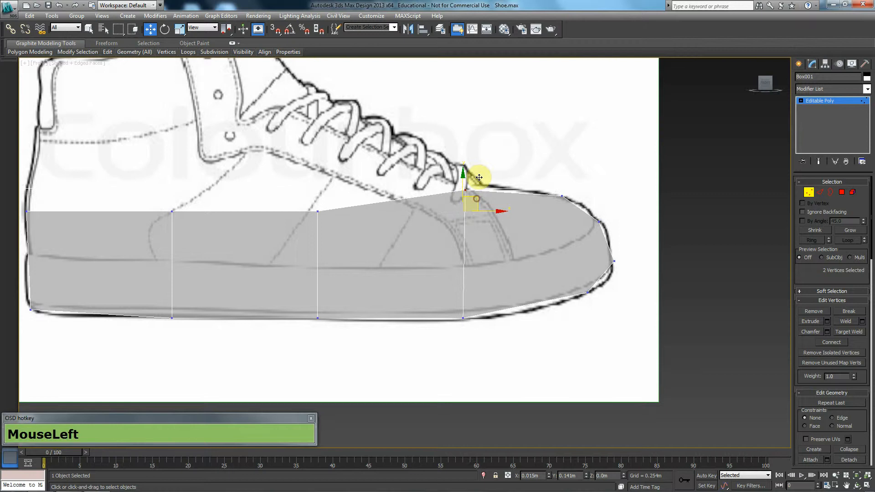
{"action": "left_click_drag", "start_coordinate": [477, 178], "coordinate": [326, 217]}
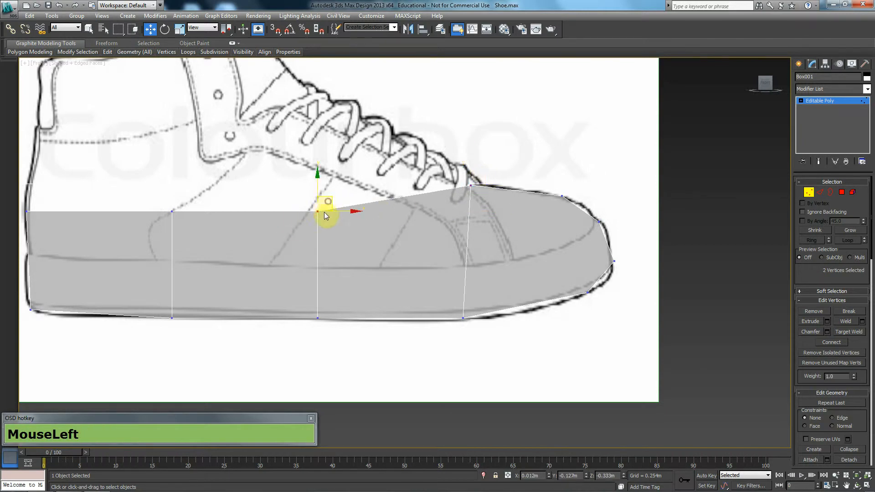
{"action": "left_click_drag", "start_coordinate": [326, 216], "coordinate": [333, 185]}
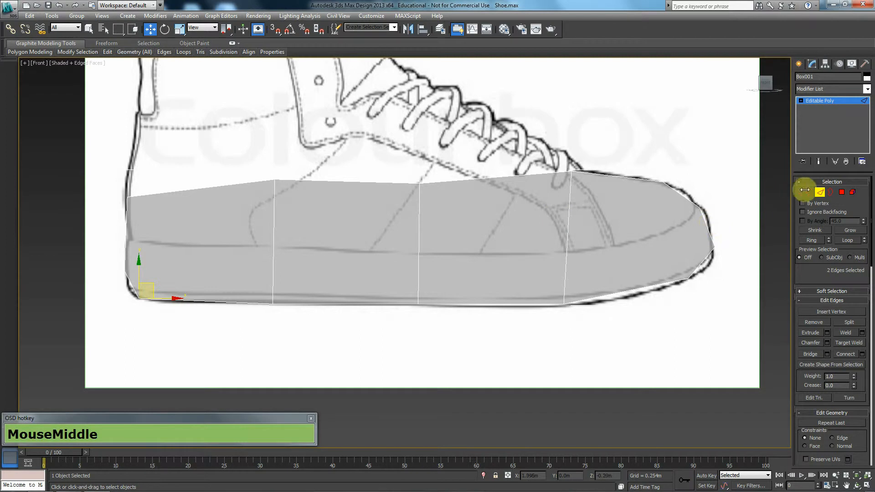
Fit the toe edge to the outline's curve and switch to the Top viewport
{"action": "key", "text": "t"}
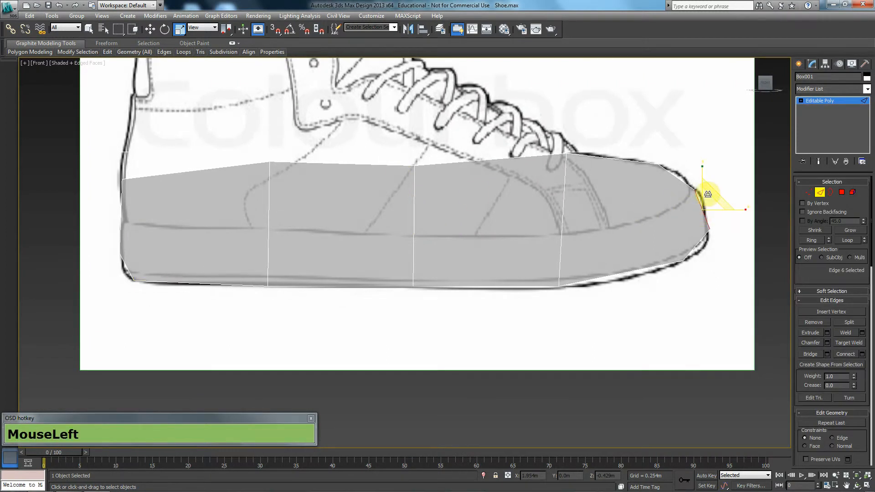
{"action": "scroll", "scroll_direction": "down", "scroll_amount": 3}
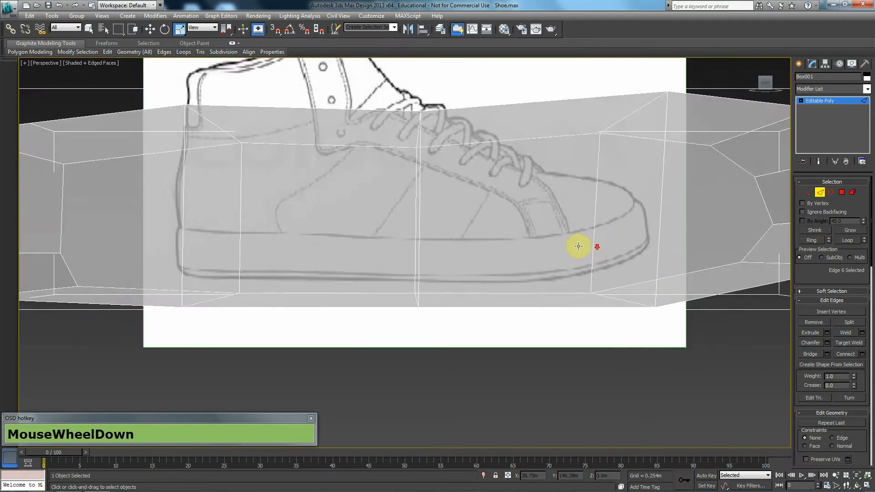
{"action": "key", "text": "alt+t"}
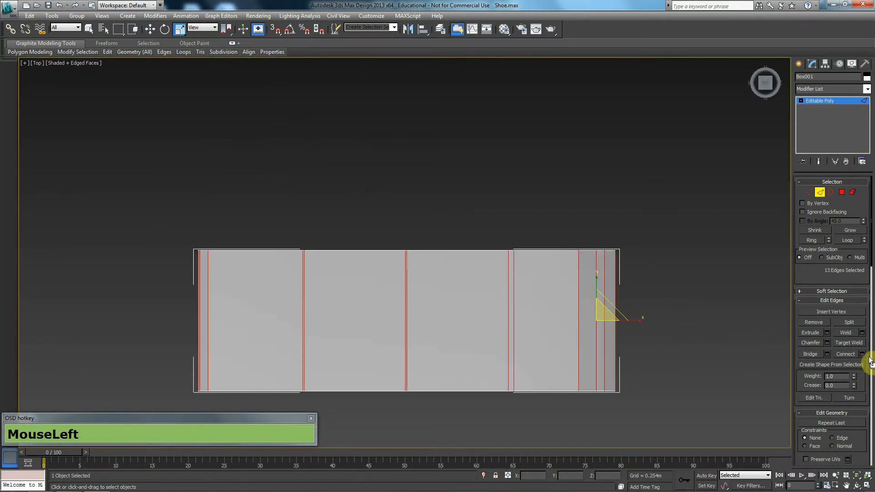
Connect a lengthwise edge loop and pull the heel and toe corner vertices inward to taper both ends
{"action": "left_click", "coordinate": [863, 354]}
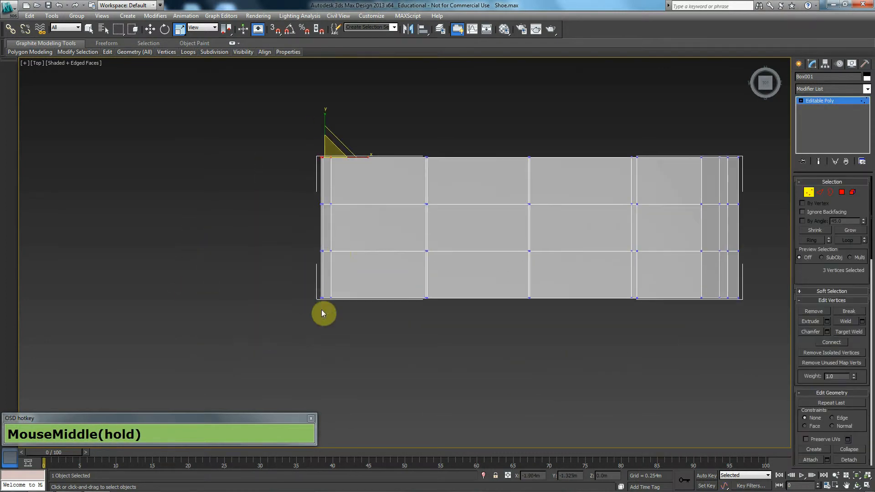
{"action": "left_click_drag", "start_coordinate": [324, 313], "coordinate": [374, 228]}
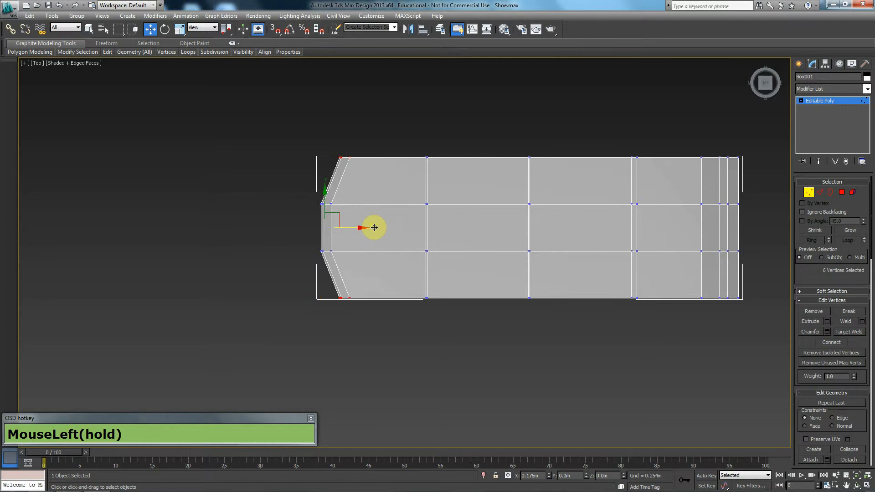
{"action": "left_click_drag", "start_coordinate": [374, 227], "coordinate": [623, 179]}
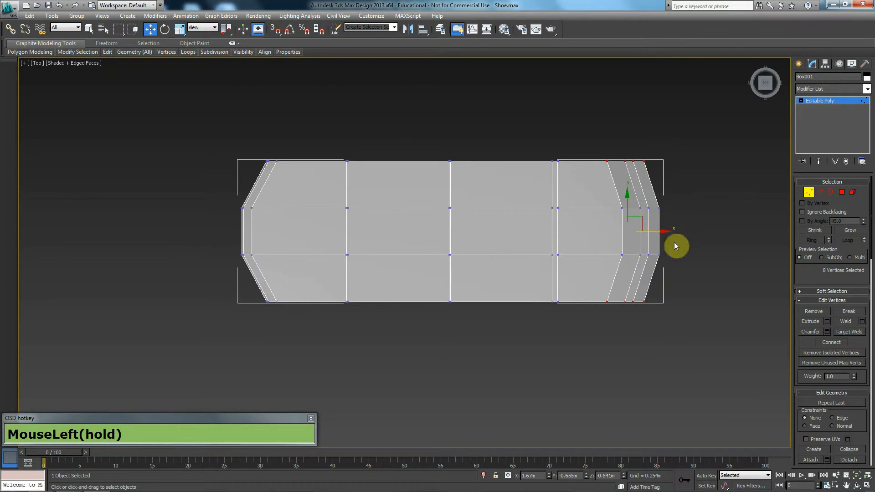
Check the tapered block beside the reference in Perspective, then recenter it in the Top view
{"action": "key", "text": "p"}
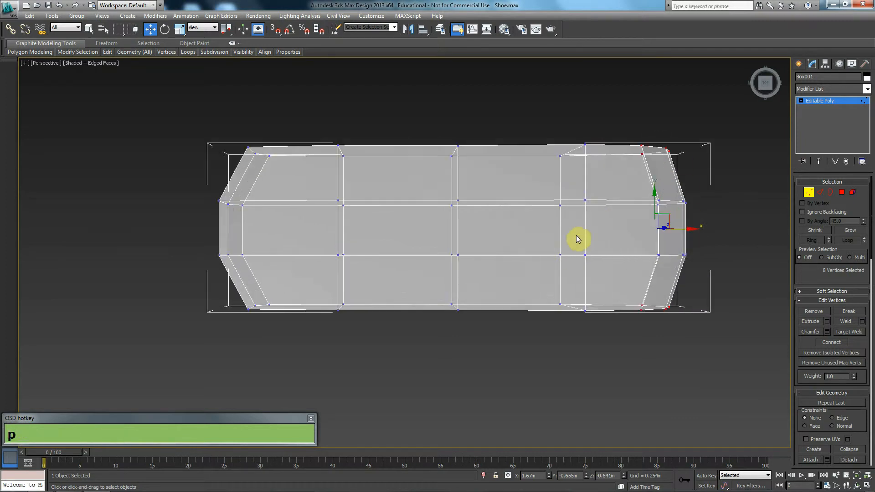
{"action": "left_click_drag", "start_coordinate": [578, 239], "coordinate": [547, 261]}
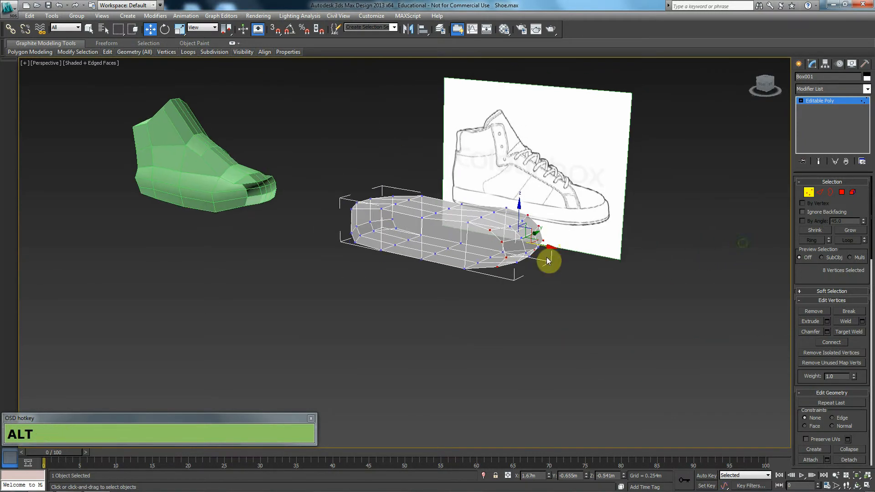
{"action": "key", "text": "t"}
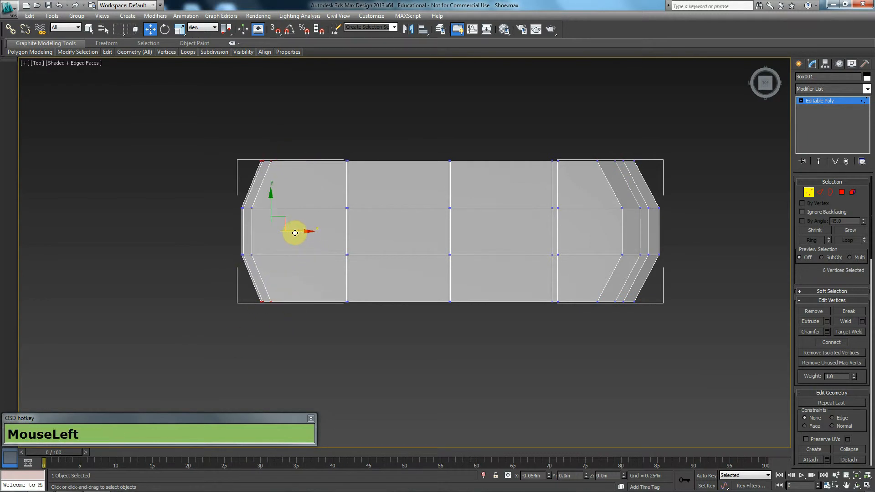
{"action": "left_click_drag", "start_coordinate": [295, 233], "coordinate": [501, 241]}
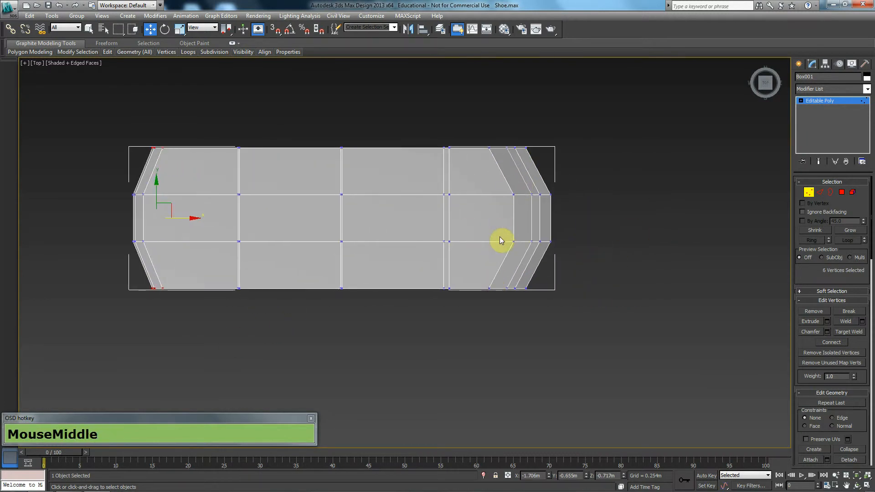
{"action": "mouse_move", "coordinate": [538, 239]}
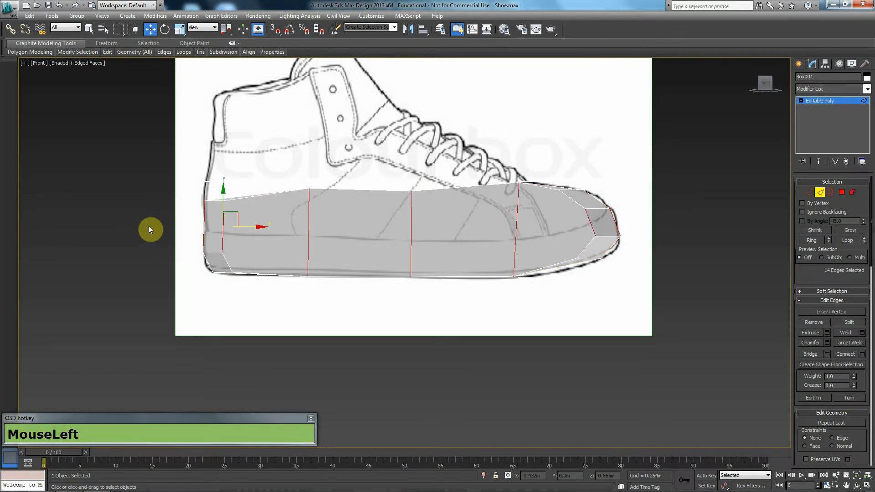
Connect the vertical side edges with a horizontal loop along the sneaker's sole line
{"action": "left_click", "coordinate": [846, 353]}
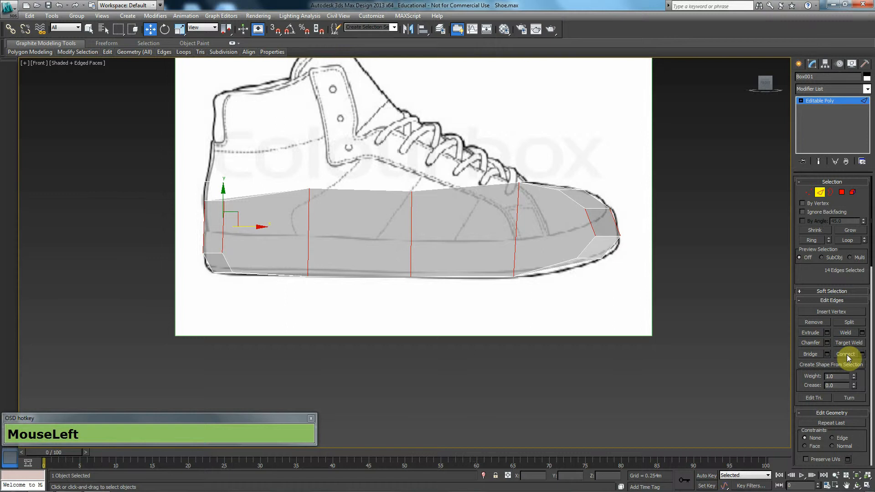
{"action": "left_click", "coordinate": [845, 355]}
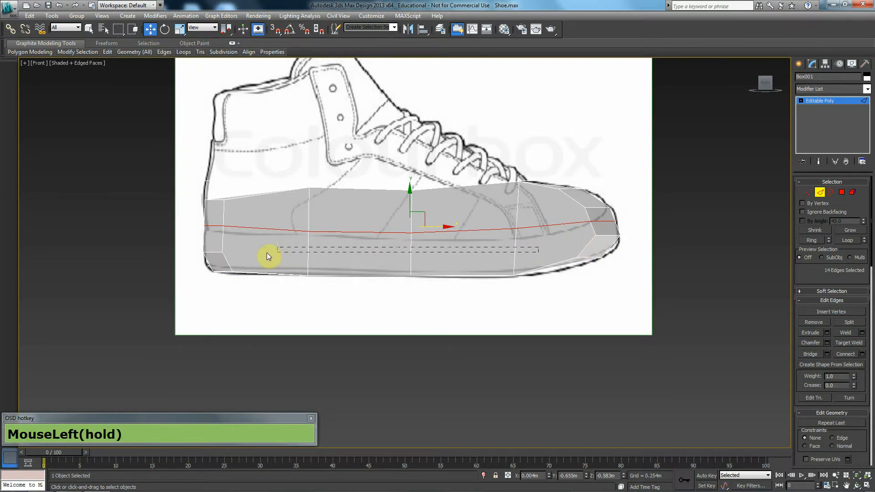
{"action": "key", "text": "p"}
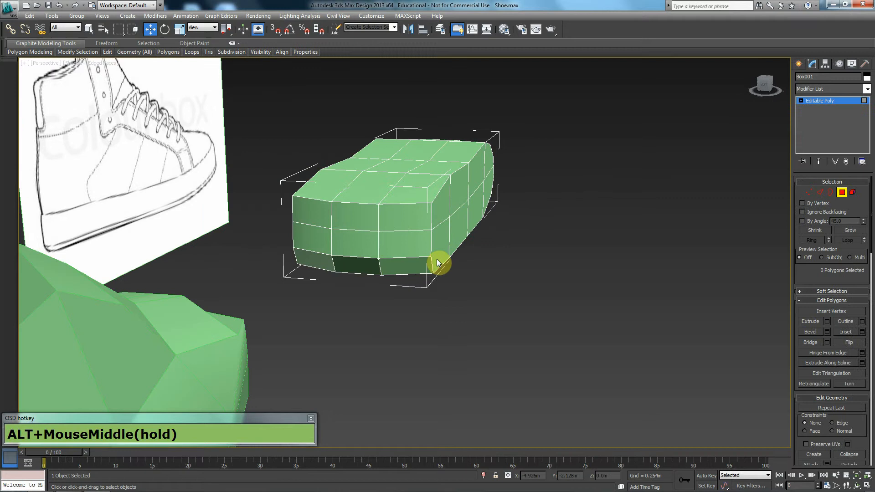
Select toe and side edges and connect a second horizontal loop, giving the block three bands
{"action": "left_click_drag", "start_coordinate": [438, 263], "coordinate": [344, 256]}
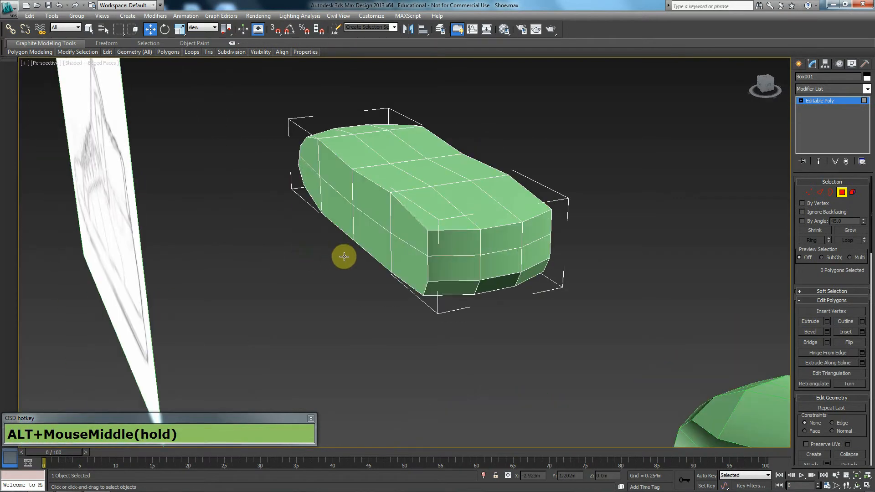
{"action": "left_click_drag", "start_coordinate": [344, 257], "coordinate": [413, 273]}
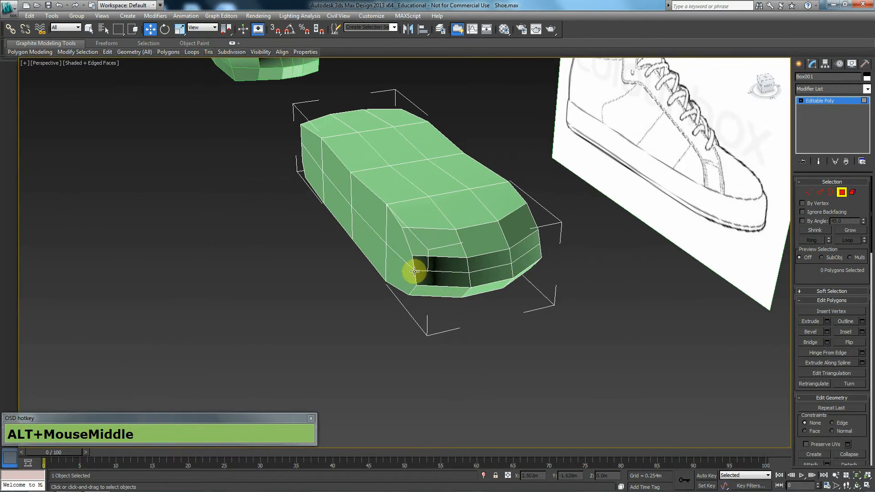
{"action": "left_click_drag", "start_coordinate": [414, 272], "coordinate": [356, 221]}
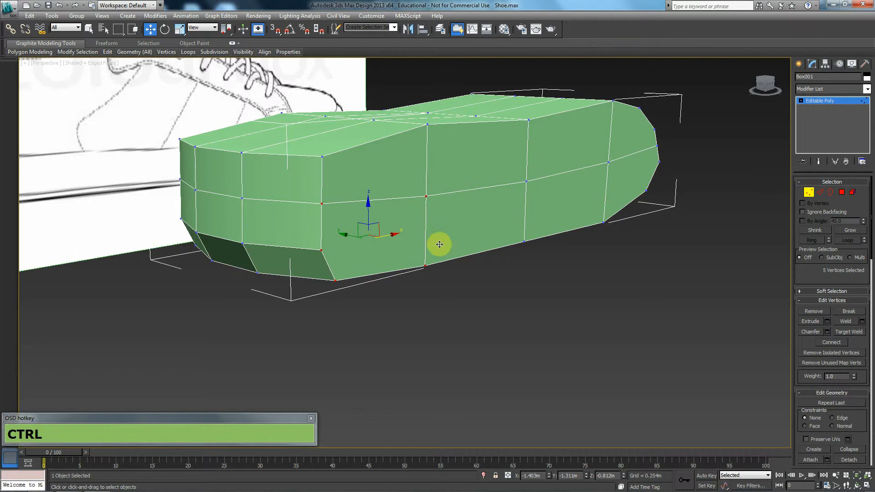
{"action": "mouse_move", "coordinate": [388, 249]}
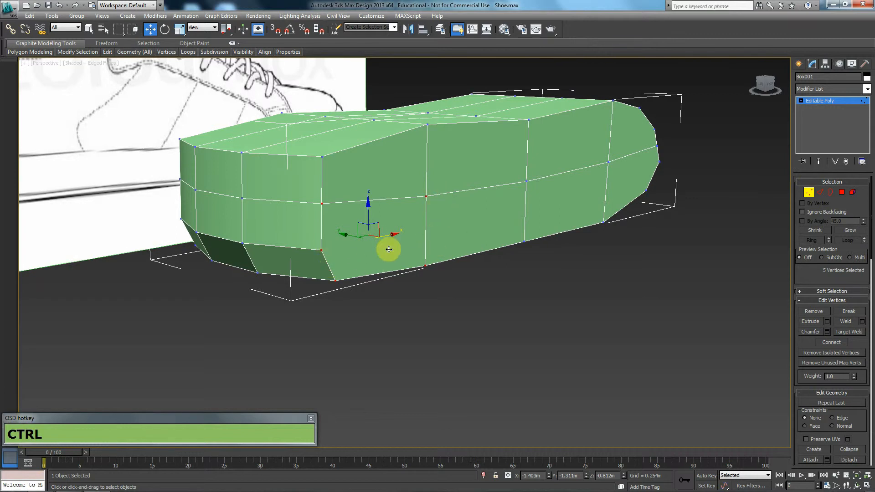
{"action": "mouse_move", "coordinate": [639, 281]}
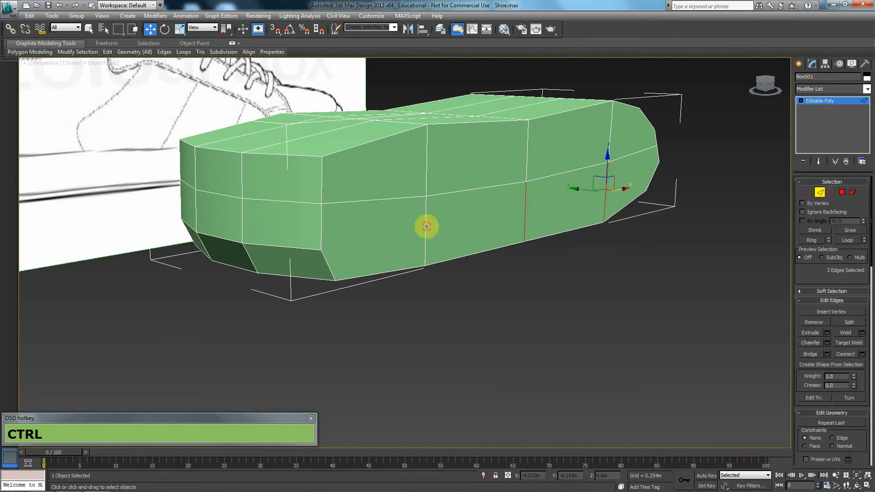
{"action": "left_click_drag", "start_coordinate": [426, 226], "coordinate": [454, 256]}
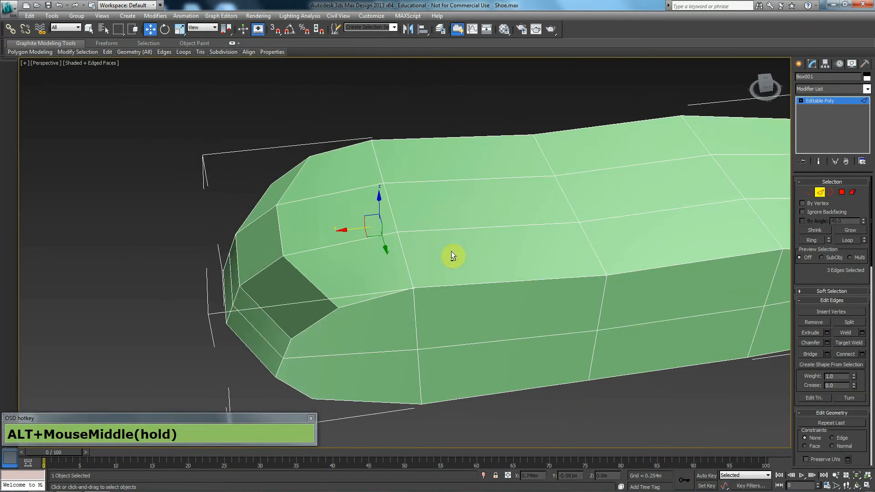
{"action": "left_click", "coordinate": [594, 346]}
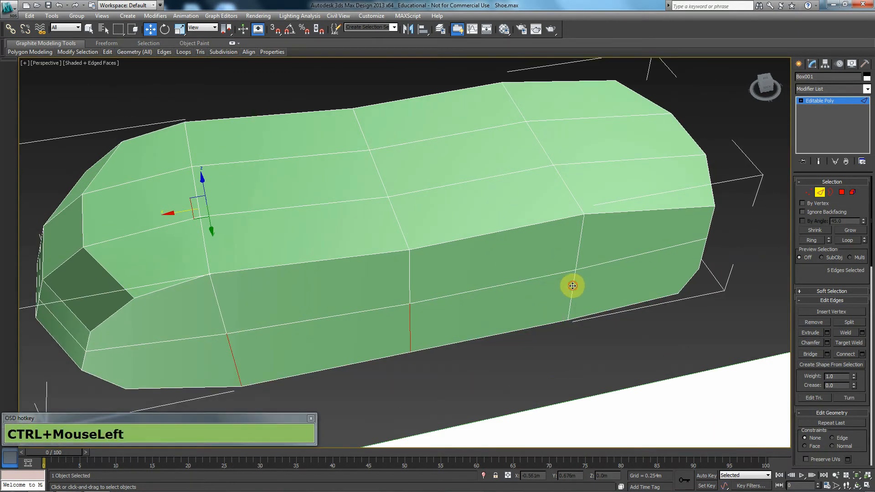
{"action": "left_click_drag", "start_coordinate": [574, 286], "coordinate": [554, 257]}
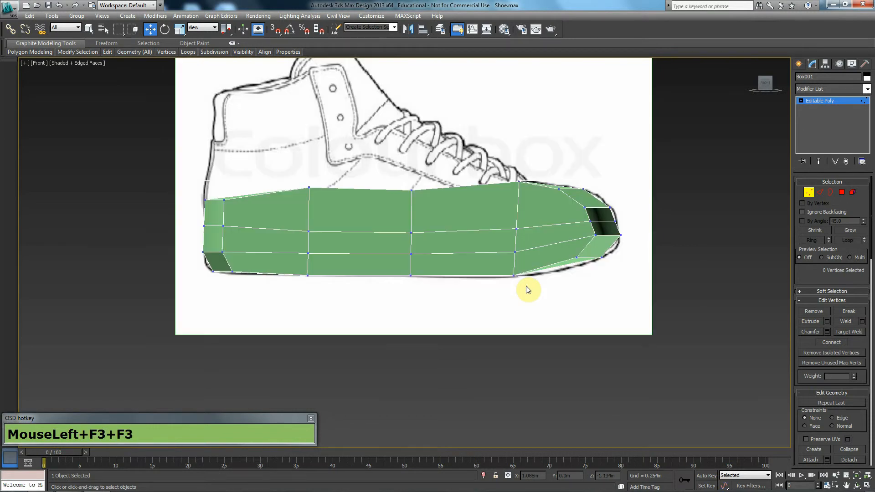
Move the top side edges in Perspective to round off the block's upper edge
{"action": "key", "text": "alt+x"}
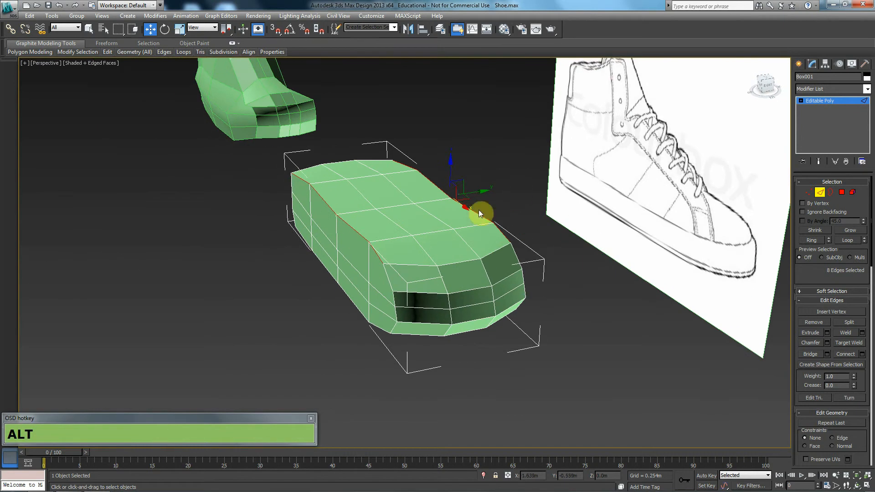
{"action": "left_click_drag", "start_coordinate": [474, 210], "coordinate": [449, 187]}
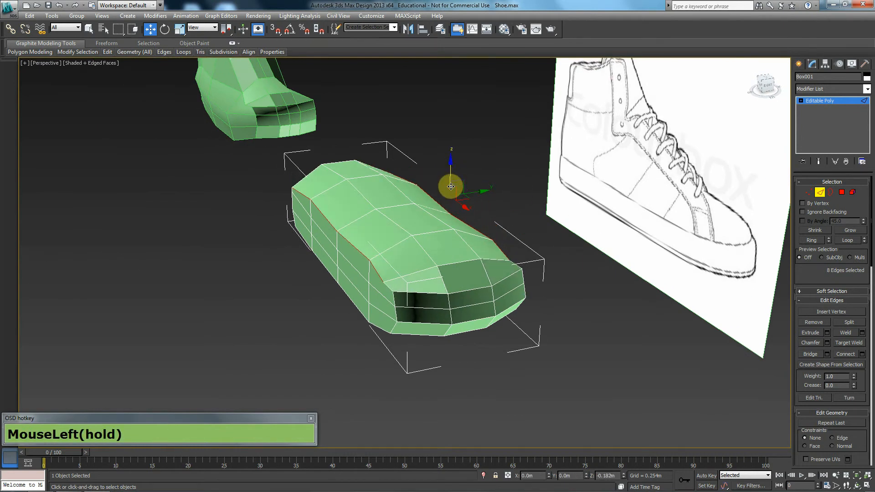
{"action": "left_click_drag", "start_coordinate": [450, 186], "coordinate": [448, 225]}
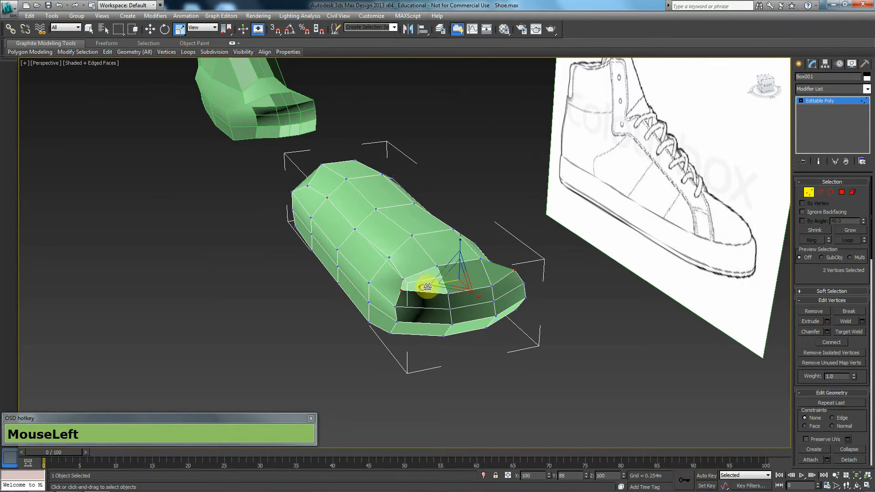
Scale the toe vertices together and lower them into a sloped toe cap
{"action": "left_click_drag", "start_coordinate": [427, 286], "coordinate": [386, 286]}
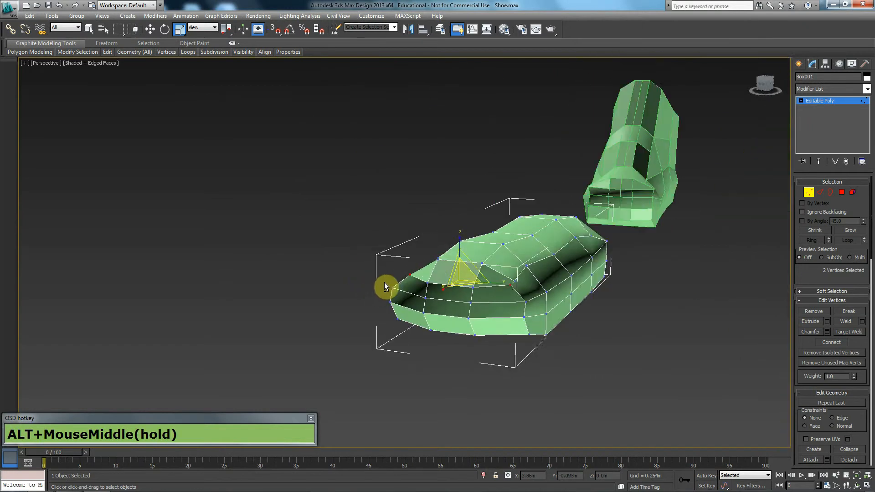
{"action": "left_click_drag", "start_coordinate": [385, 286], "coordinate": [459, 257]}
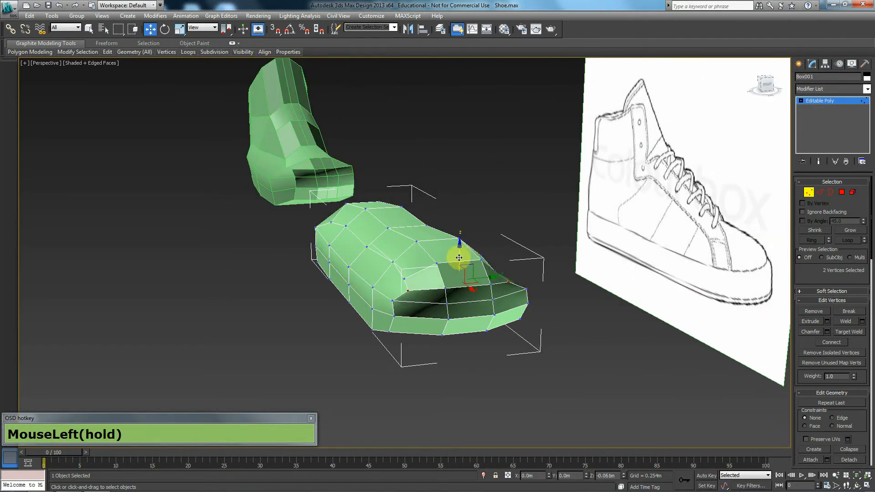
{"action": "left_click_drag", "start_coordinate": [459, 257], "coordinate": [542, 294]}
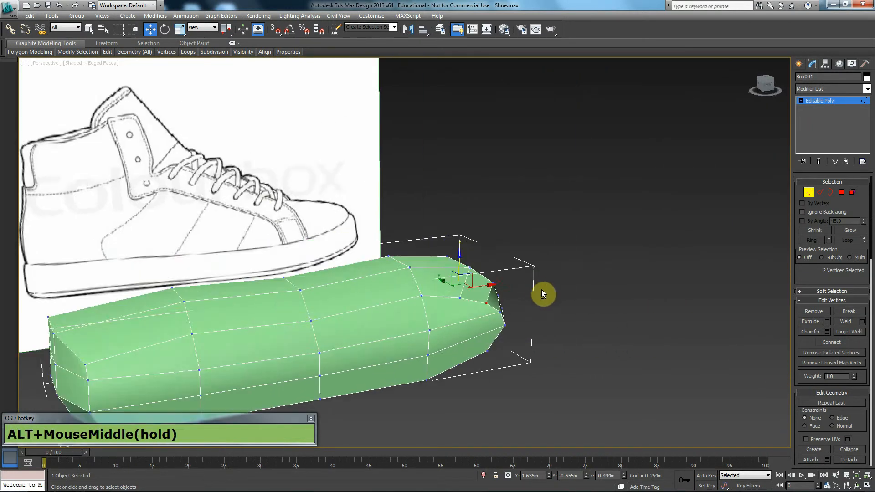
{"action": "left_click_drag", "start_coordinate": [542, 294], "coordinate": [500, 284]}
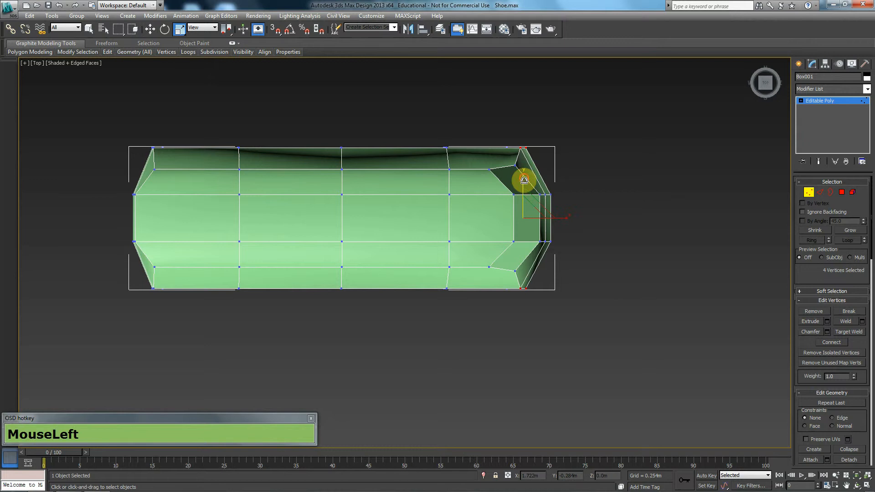
Taper both rows of toe-end vertices inward so the shoe front narrows and rounds off
{"action": "left_click_drag", "start_coordinate": [523, 180], "coordinate": [505, 156]}
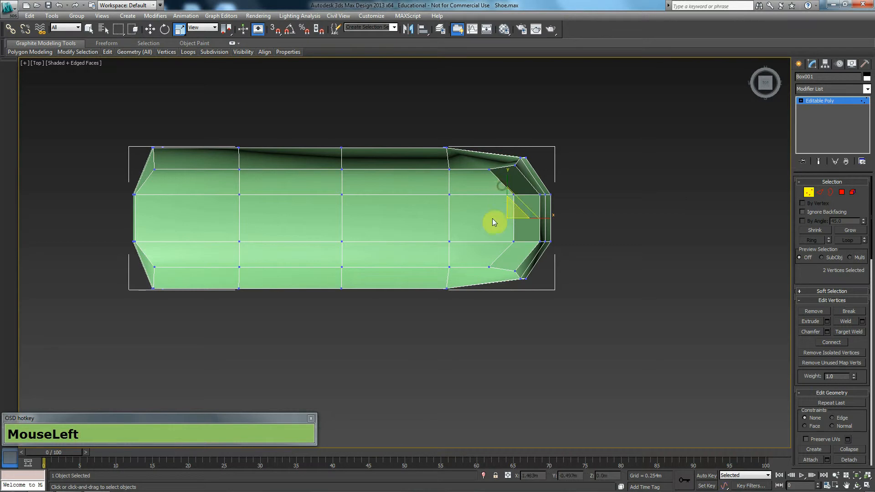
{"action": "left_click_drag", "start_coordinate": [494, 222], "coordinate": [511, 196]}
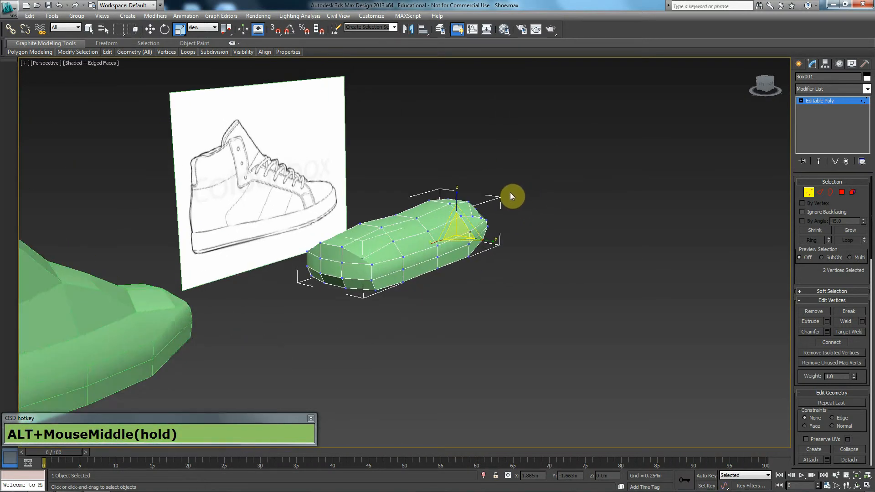
{"action": "left_click_drag", "start_coordinate": [510, 196], "coordinate": [443, 264]}
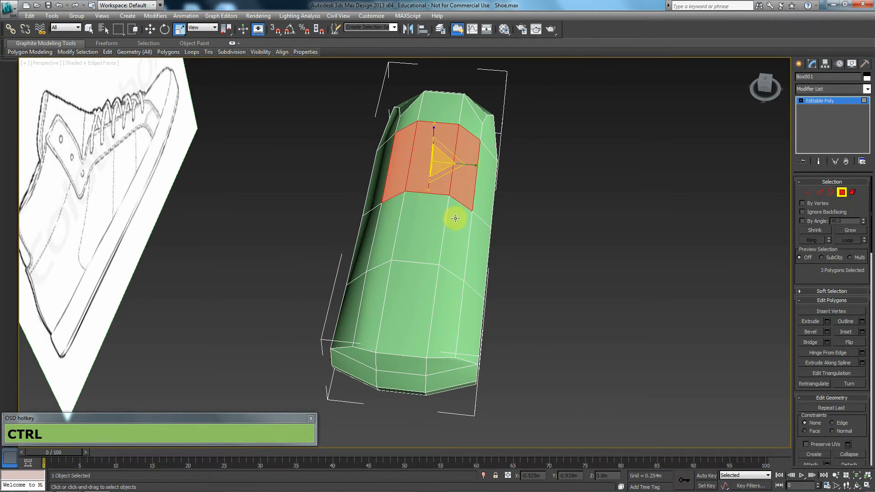
Add the polygons along the top of the shoe body to the selection
{"action": "left_click", "coordinate": [440, 292]}
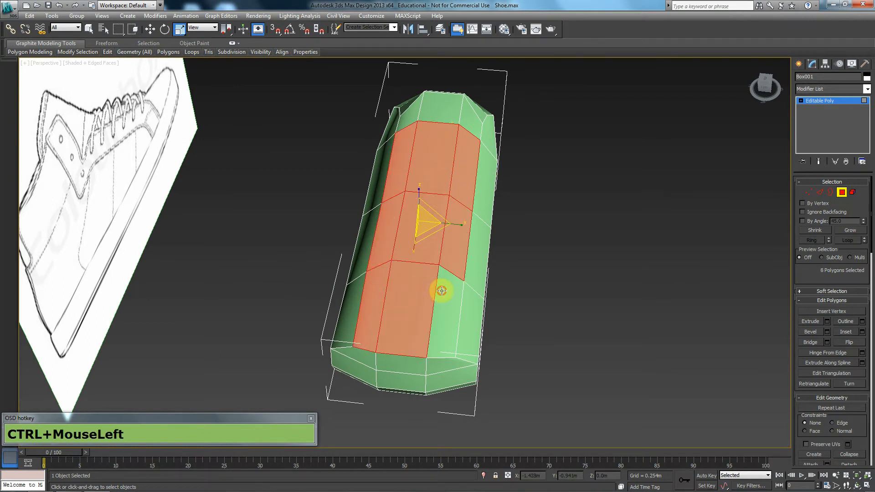
{"action": "left_click_drag", "start_coordinate": [441, 291], "coordinate": [503, 224]}
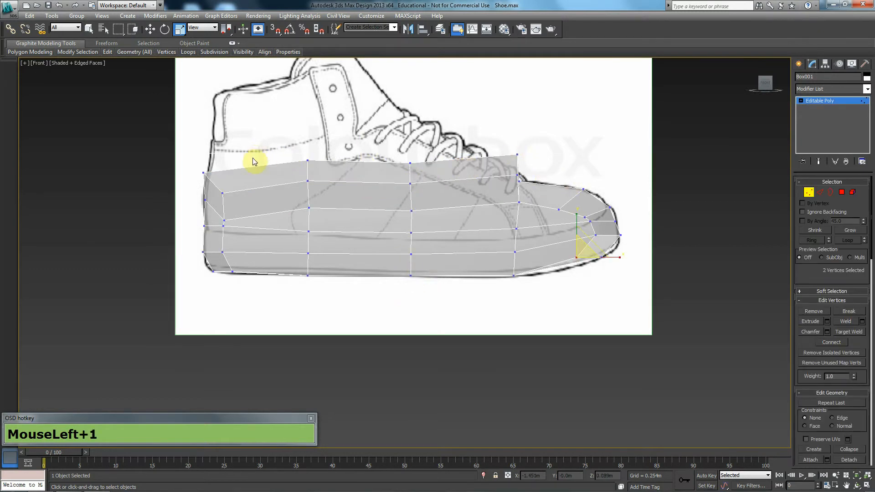
Lower the top-edge vertices onto the lace and collar lines and pull the heel vertices in to the heel curve
{"action": "left_click", "coordinate": [504, 164]}
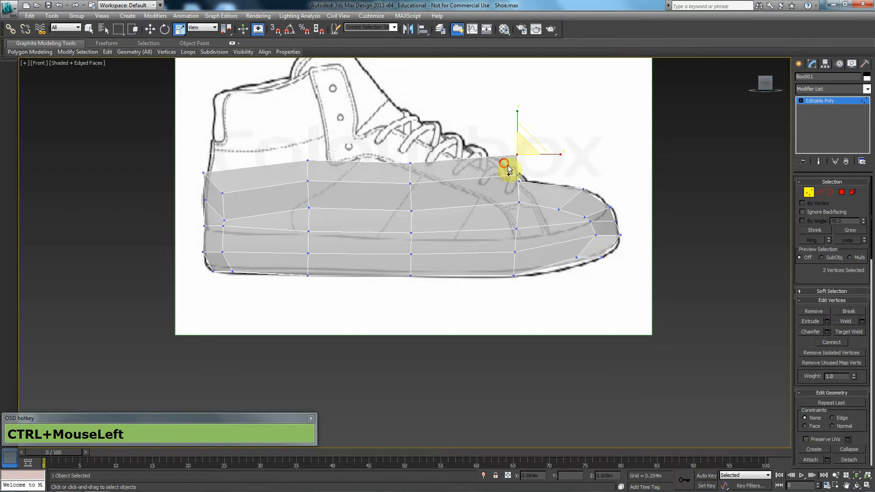
{"action": "left_click_drag", "start_coordinate": [505, 166], "coordinate": [500, 151]}
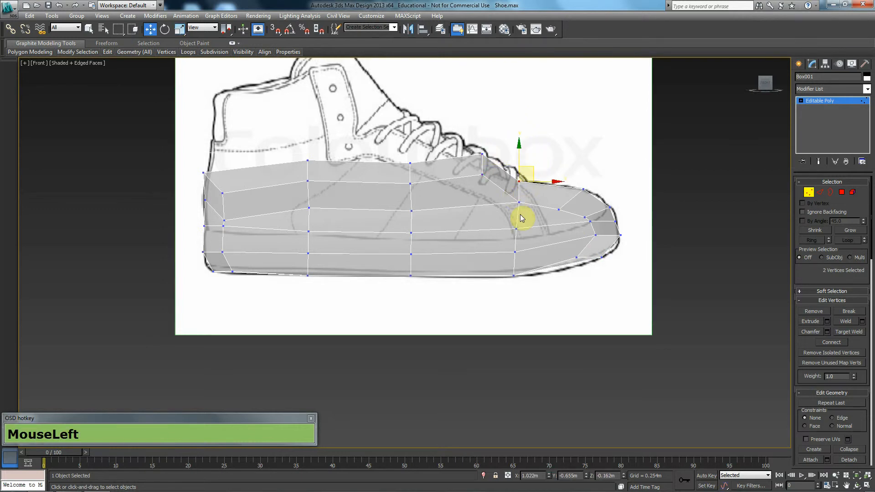
{"action": "left_click_drag", "start_coordinate": [522, 218], "coordinate": [502, 170]}
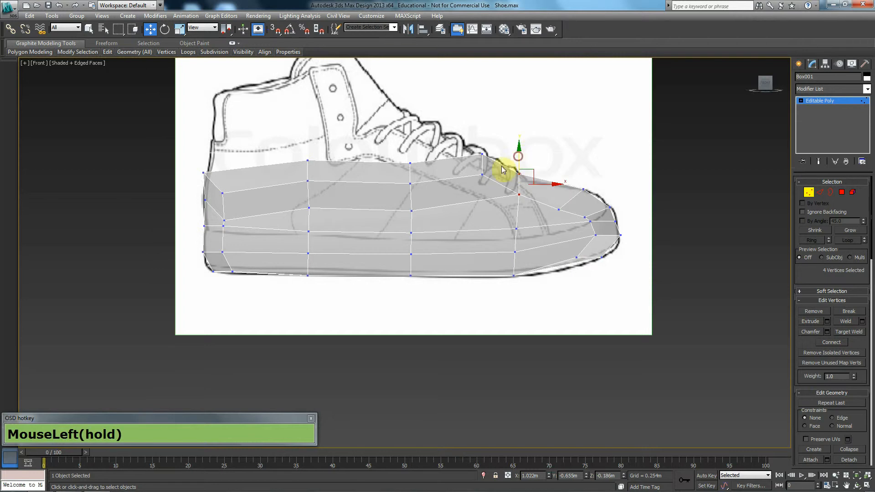
{"action": "left_click_drag", "start_coordinate": [507, 170], "coordinate": [409, 141]}
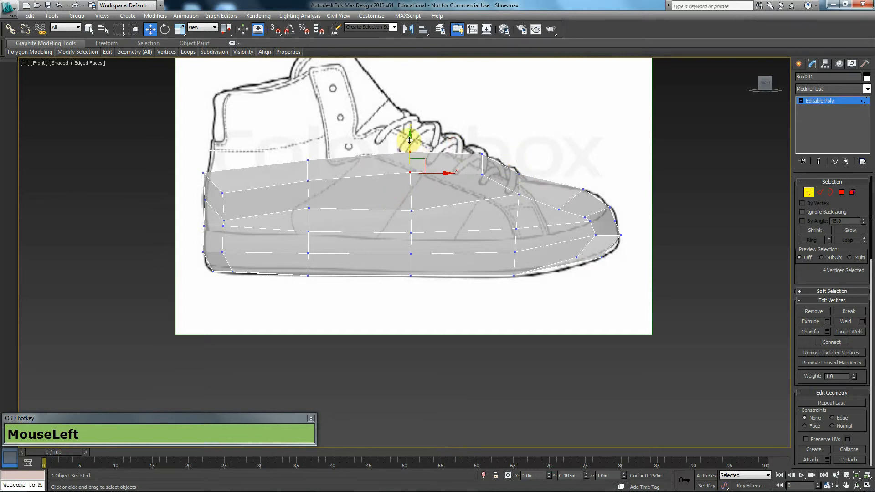
{"action": "left_click_drag", "start_coordinate": [410, 139], "coordinate": [307, 132]}
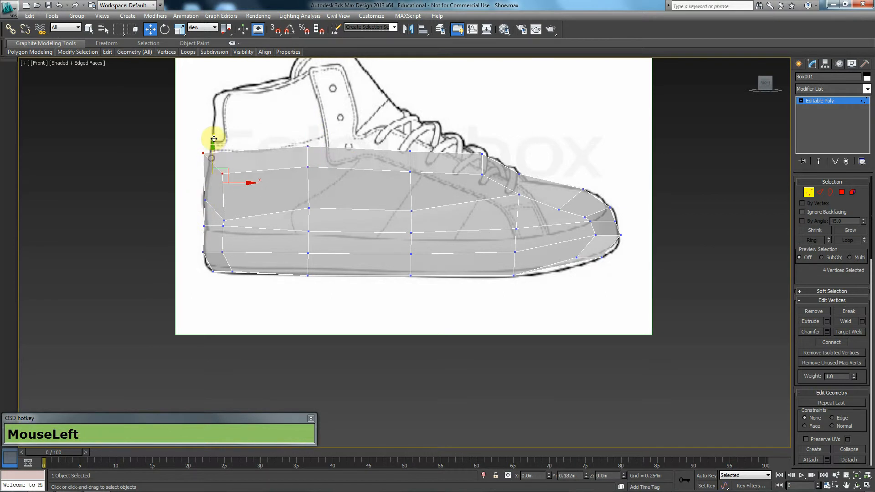
{"action": "left_click_drag", "start_coordinate": [213, 139], "coordinate": [234, 158]}
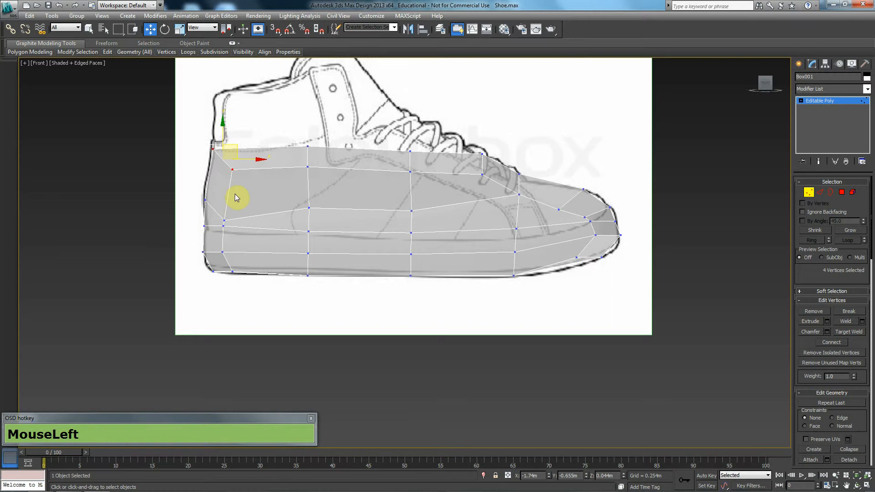
{"action": "scroll", "scroll_direction": "up", "scroll_amount": 3}
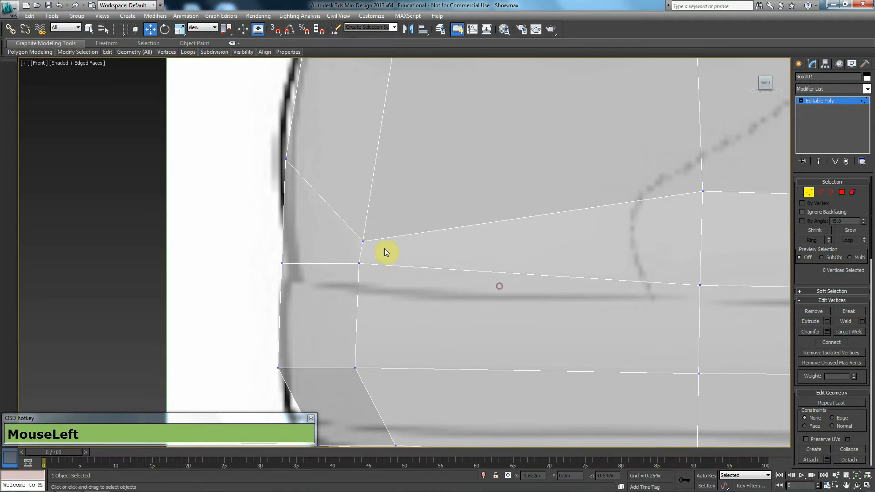
{"action": "left_click", "coordinate": [361, 243]}
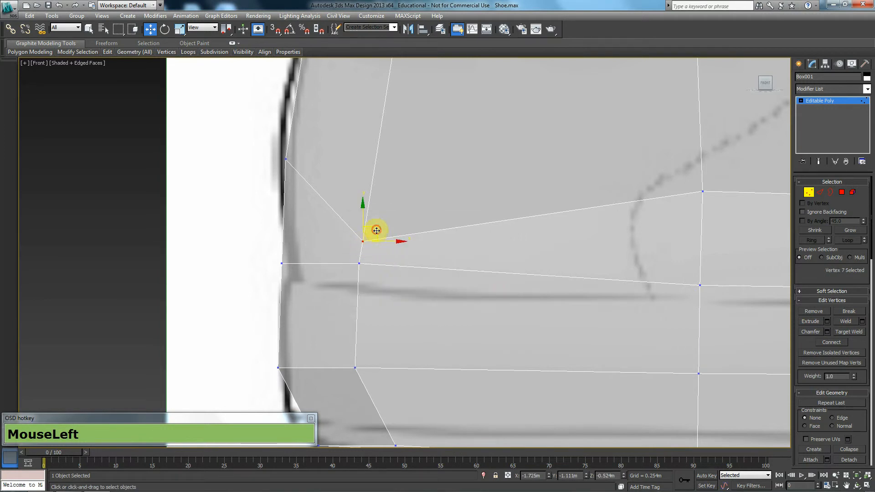
{"action": "left_click", "coordinate": [391, 208]}
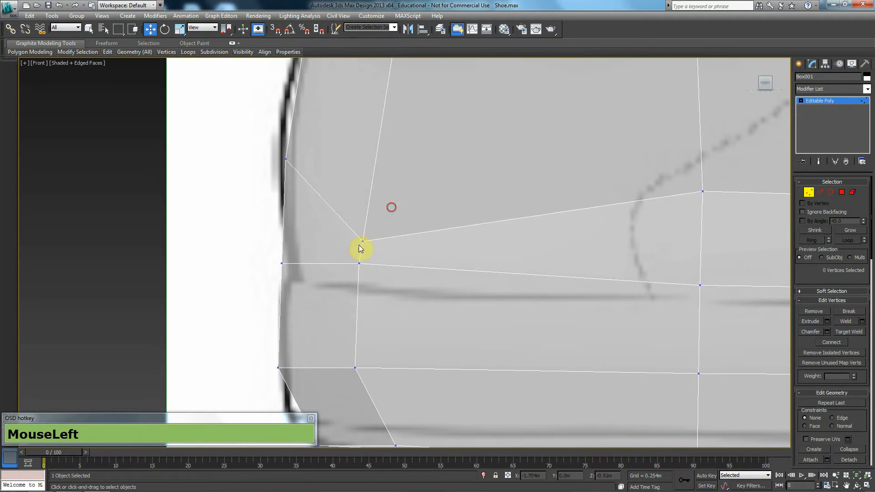
{"action": "left_click", "coordinate": [359, 251]}
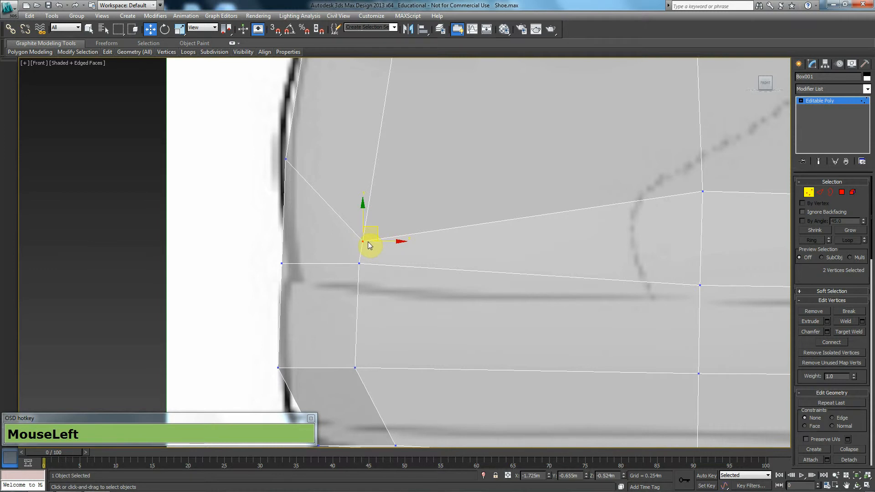
{"action": "left_click_drag", "start_coordinate": [379, 235], "coordinate": [346, 251]}
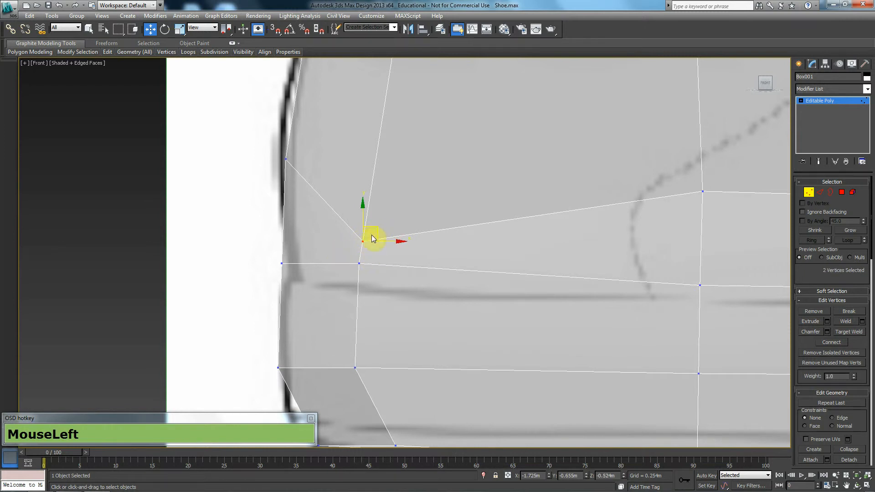
{"action": "left_click_drag", "start_coordinate": [373, 238], "coordinate": [417, 327]}
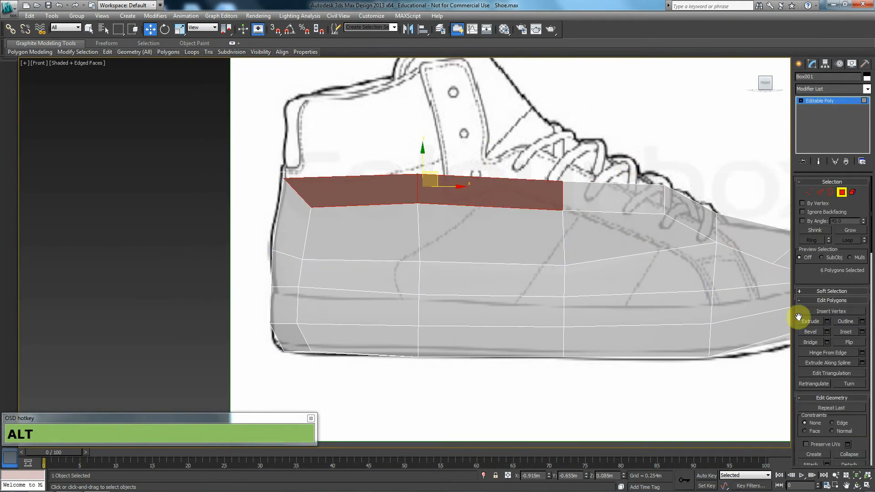
Extrude the top polygons upward for the ankle and raise the tongue peak to the sketch
{"action": "left_click", "coordinate": [827, 322]}
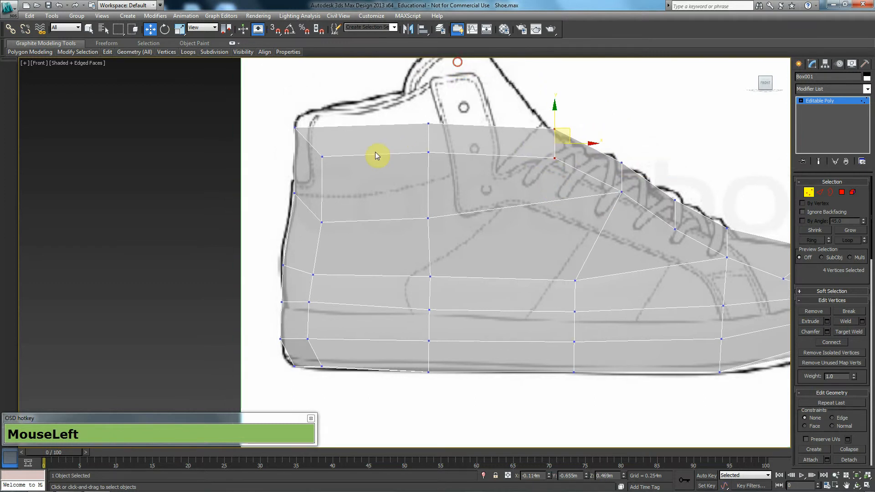
{"action": "left_click_drag", "start_coordinate": [377, 156], "coordinate": [441, 155]}
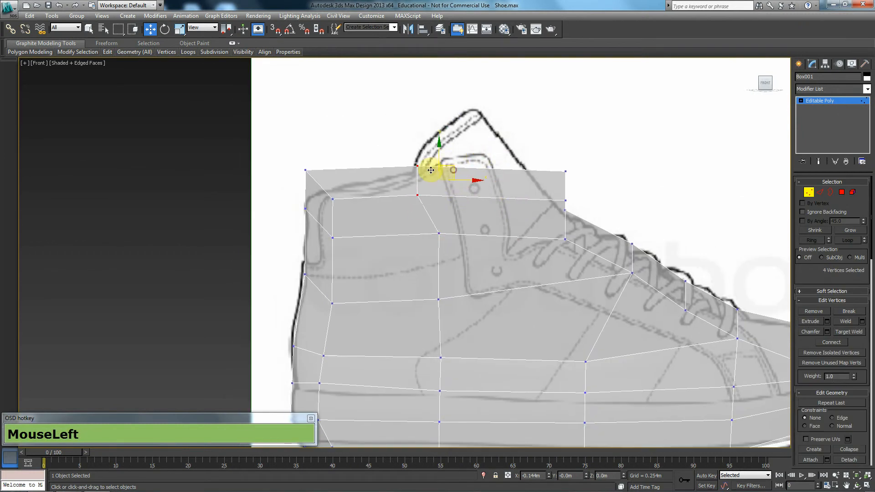
{"action": "left_click_drag", "start_coordinate": [431, 170], "coordinate": [575, 184]}
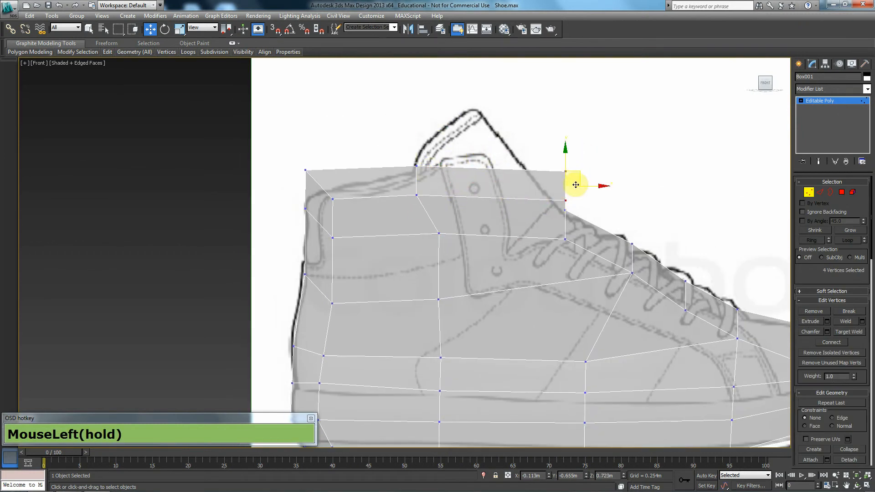
{"action": "left_click_drag", "start_coordinate": [575, 184], "coordinate": [474, 121]}
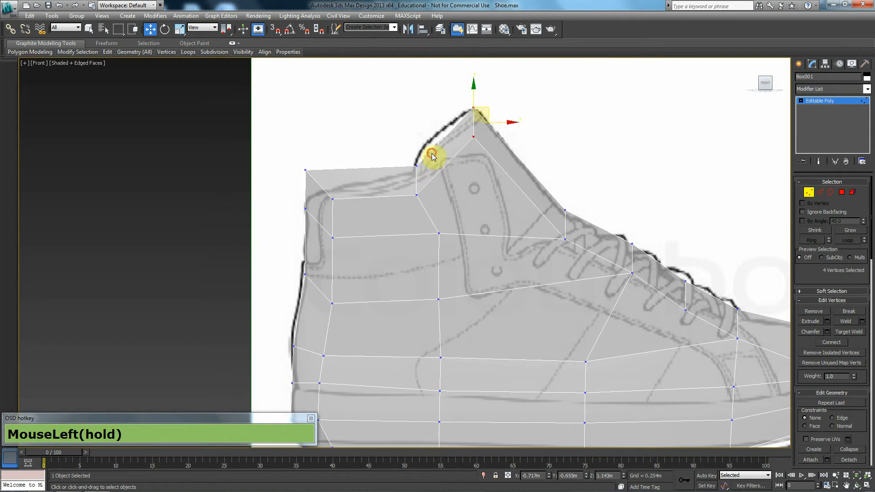
Pull the collar and heel-top vertices down along the sketch's ankle outline
{"action": "left_click_drag", "start_coordinate": [433, 155], "coordinate": [346, 224]}
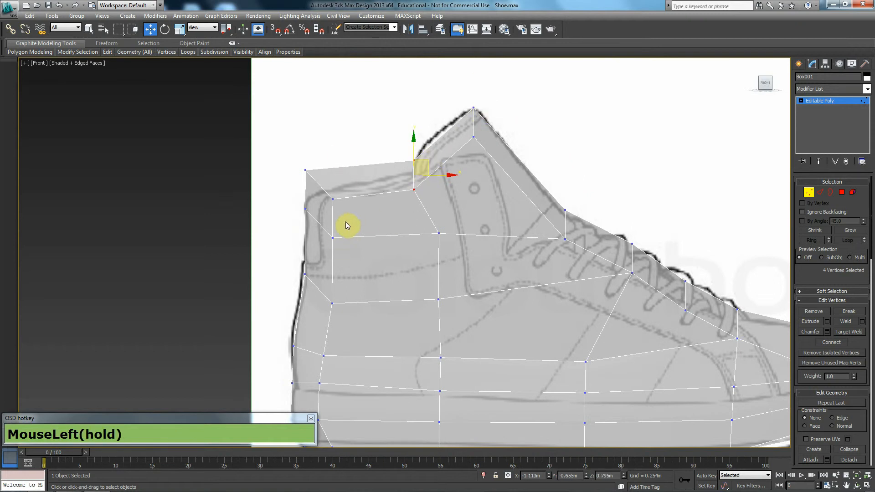
{"action": "left_click_drag", "start_coordinate": [413, 168], "coordinate": [318, 223]}
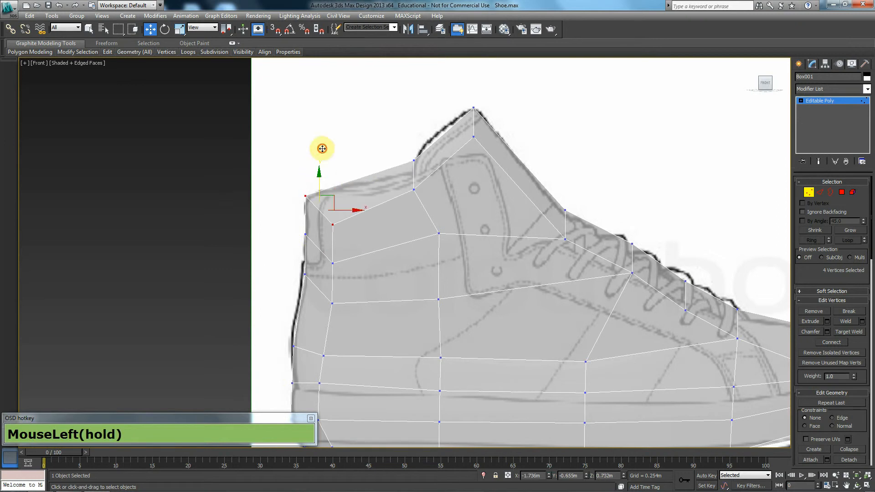
{"action": "left_click_drag", "start_coordinate": [323, 148], "coordinate": [583, 187]}
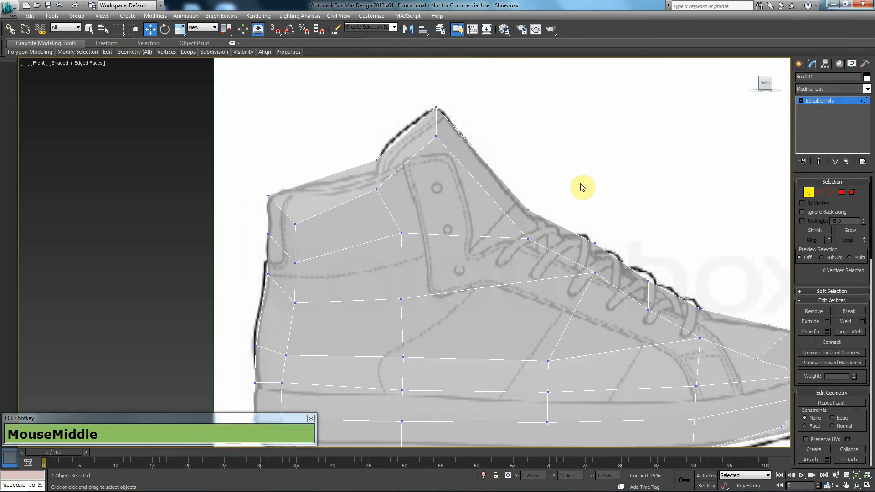
{"action": "left_click_drag", "start_coordinate": [582, 187], "coordinate": [469, 279]}
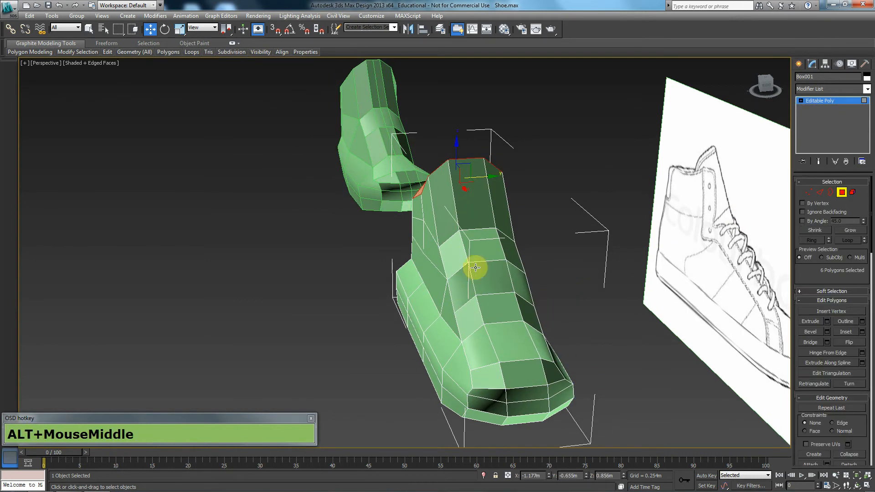
Select the tongue and front polygons and adjust them slightly
{"action": "left_click", "coordinate": [502, 231]}
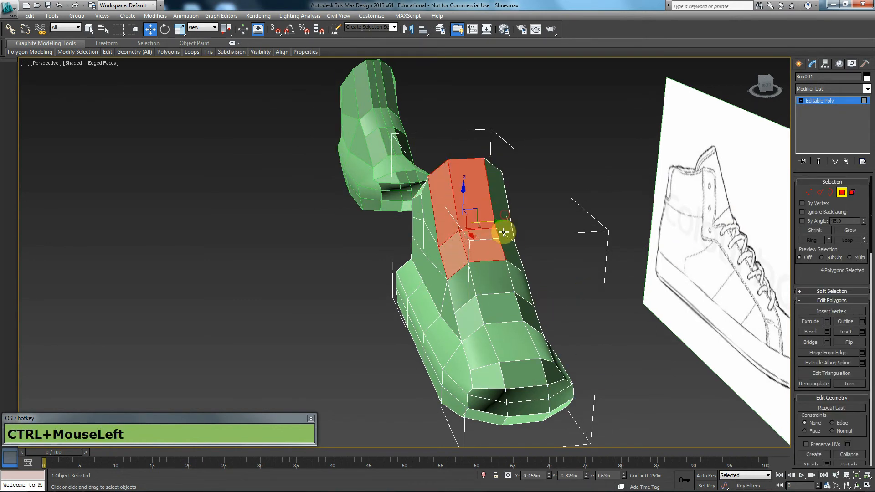
{"action": "left_click", "coordinate": [493, 311]}
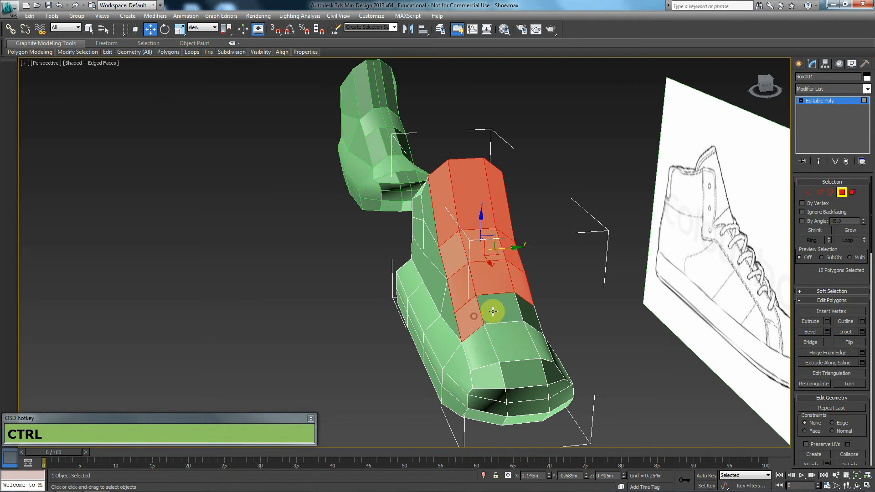
{"action": "key", "text": "ctrl+r"}
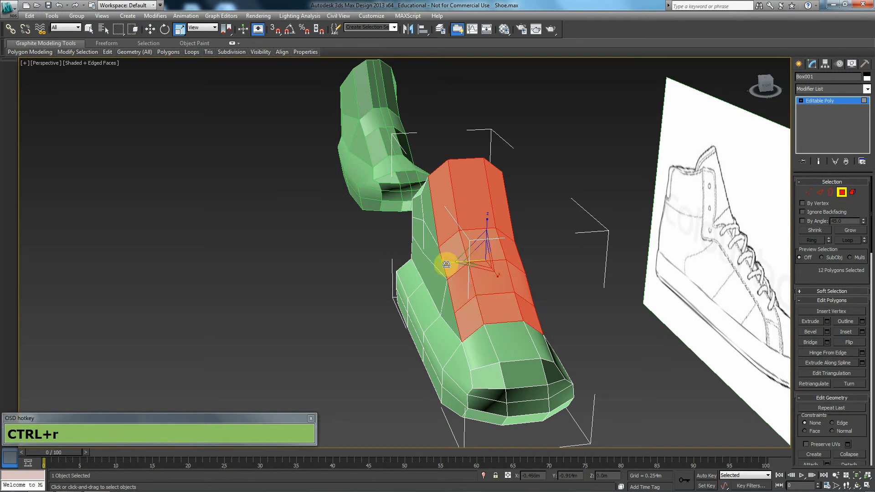
{"action": "left_click_drag", "start_coordinate": [446, 265], "coordinate": [455, 263]}
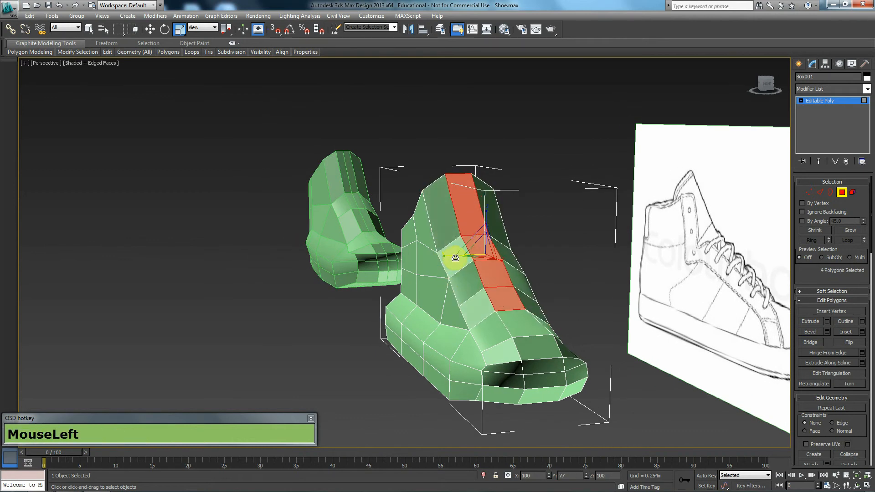
Move the edge loop along the sole to refine the shoe's lower profile
{"action": "left_click_drag", "start_coordinate": [452, 260], "coordinate": [452, 284]}
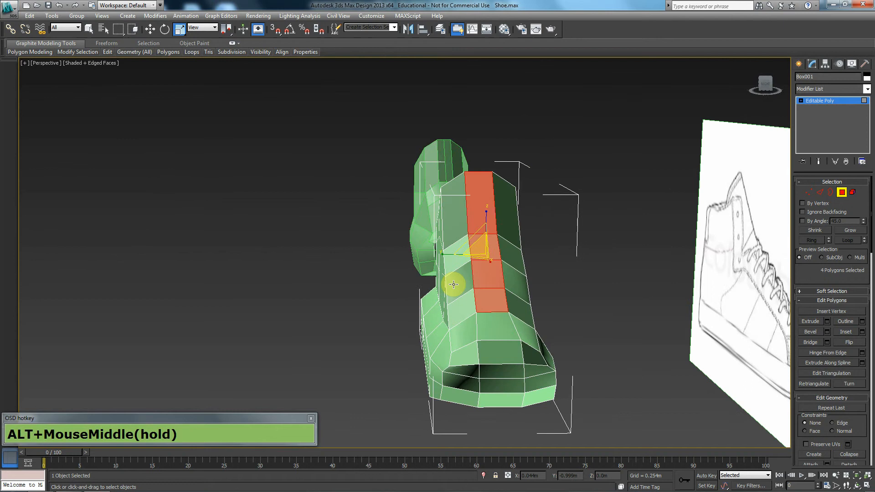
{"action": "left_click_drag", "start_coordinate": [454, 285], "coordinate": [447, 334]}
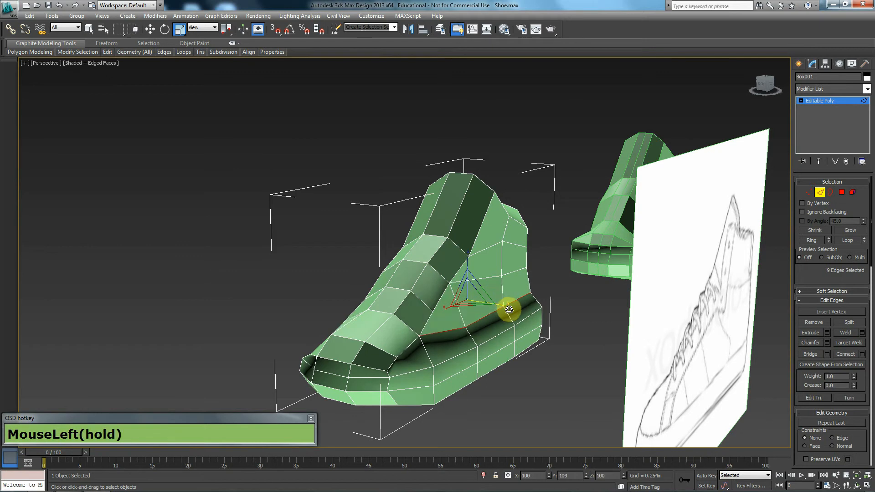
{"action": "left_click_drag", "start_coordinate": [502, 307], "coordinate": [508, 301]}
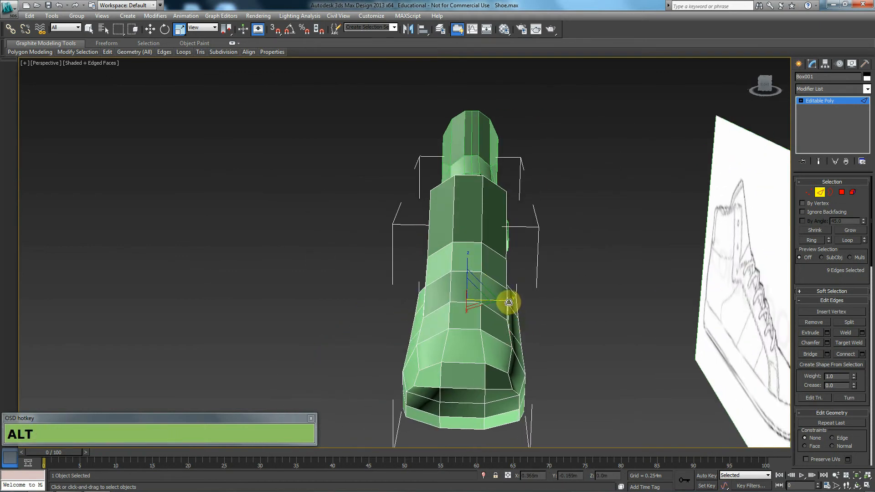
{"action": "left_click_drag", "start_coordinate": [508, 302], "coordinate": [542, 335]}
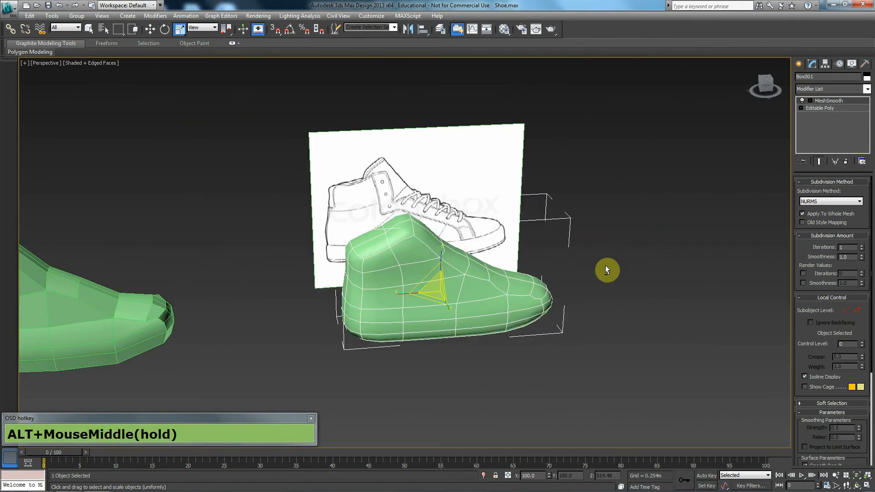
Orbit around the MeshSmooth-subdivided sneaker to inspect the rounded shape
{"action": "left_click_drag", "start_coordinate": [607, 271], "coordinate": [543, 342]}
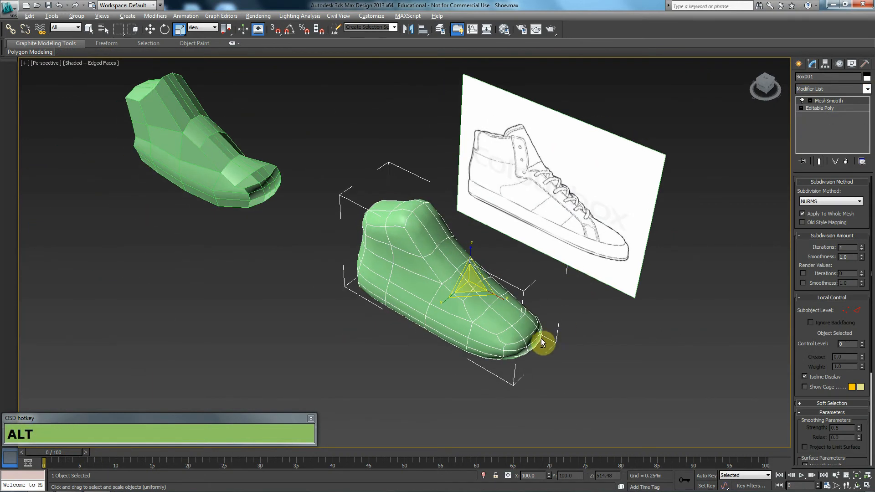
{"action": "left_click_drag", "start_coordinate": [542, 343], "coordinate": [496, 281]}
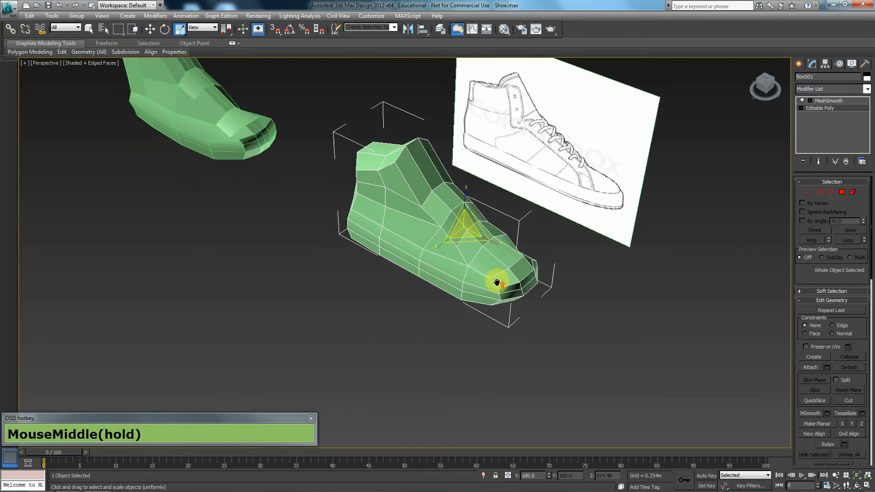
{"action": "scroll", "scroll_direction": "up", "scroll_amount": 3}
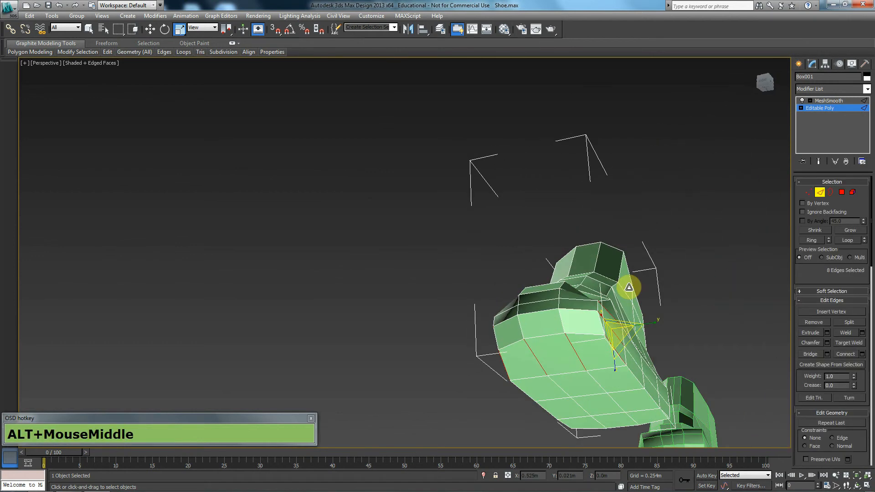
Pull the toe-end vertices to reshape the front, viewing the shoe from below
{"action": "left_click_drag", "start_coordinate": [630, 288], "coordinate": [602, 393]}
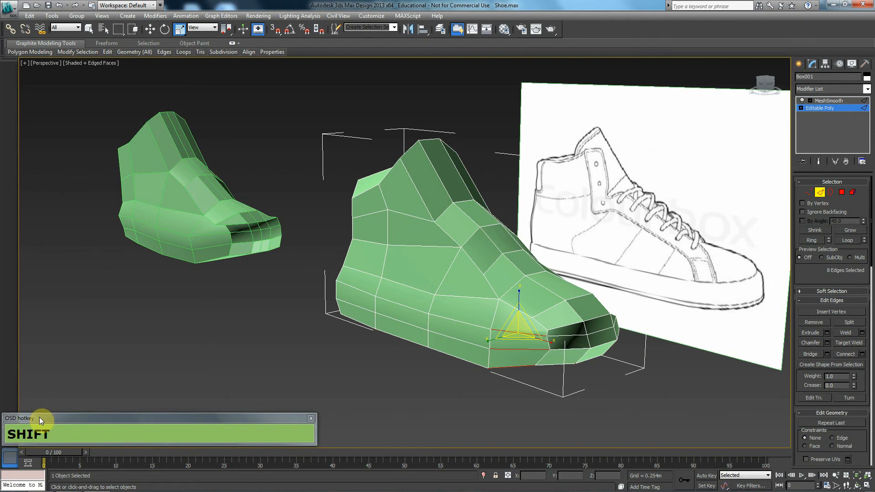
{"action": "mouse_move", "coordinate": [349, 301]}
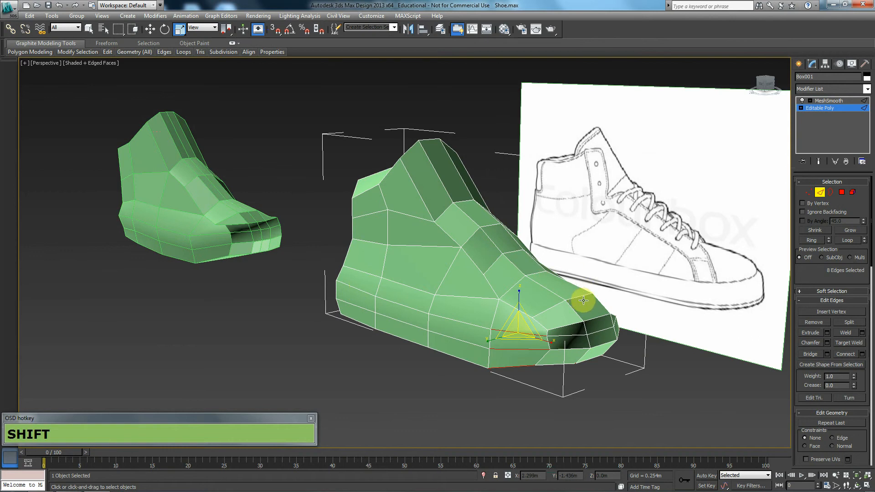
{"action": "left_click", "coordinate": [862, 355]}
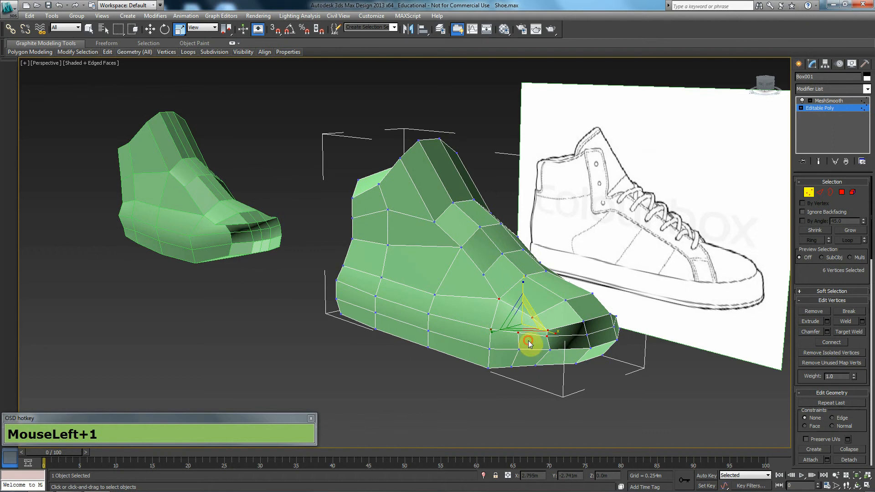
{"action": "left_click_drag", "start_coordinate": [531, 343], "coordinate": [592, 338]}
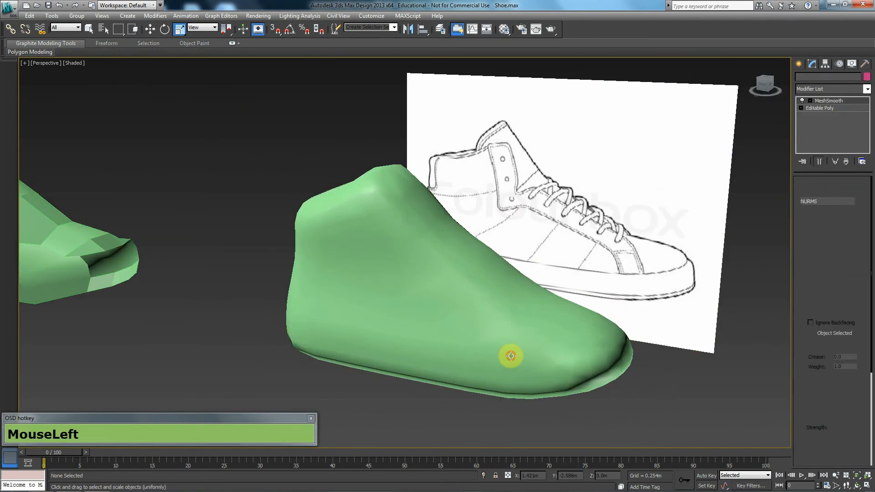
Switch to the Top viewport after adding the FFD 4x4x4 lattice beneath the smoothing
{"action": "left_click_drag", "start_coordinate": [510, 356], "coordinate": [469, 368]}
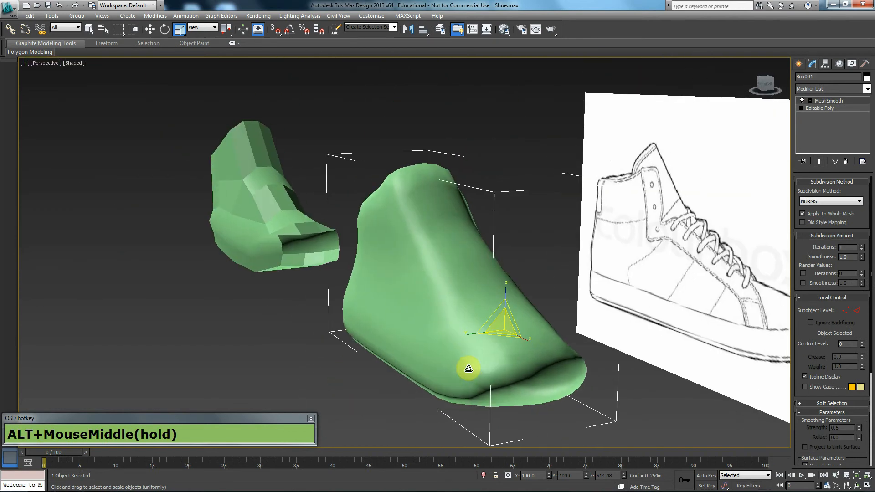
{"action": "key", "text": "T"}
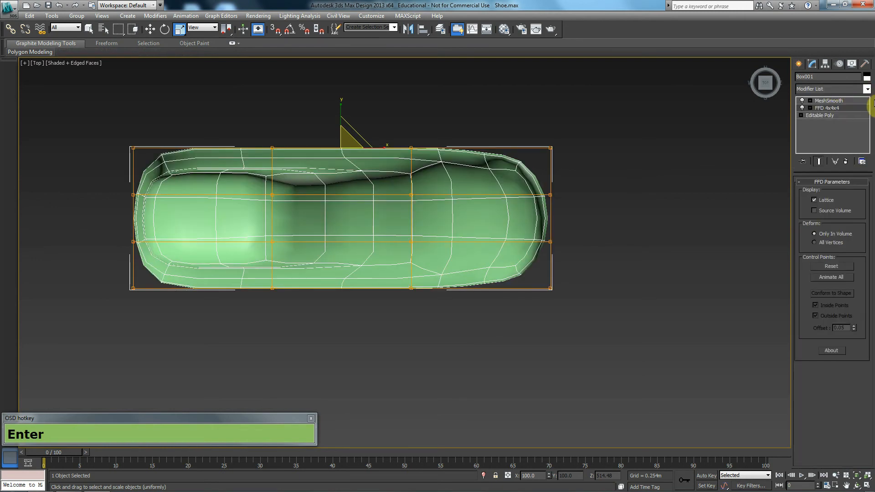
Move FFD control points from above to narrow the shoe's upper side and taper the heel end
{"action": "left_click", "coordinate": [810, 108]}
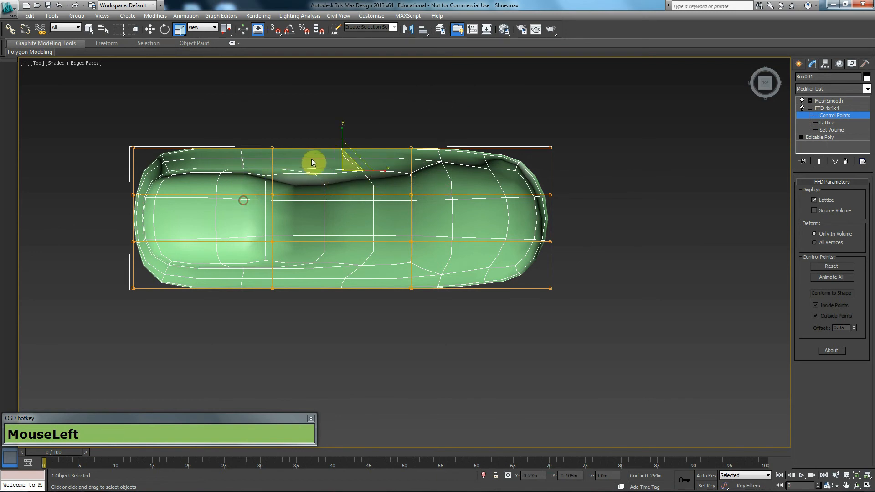
{"action": "left_click_drag", "start_coordinate": [313, 163], "coordinate": [343, 156]}
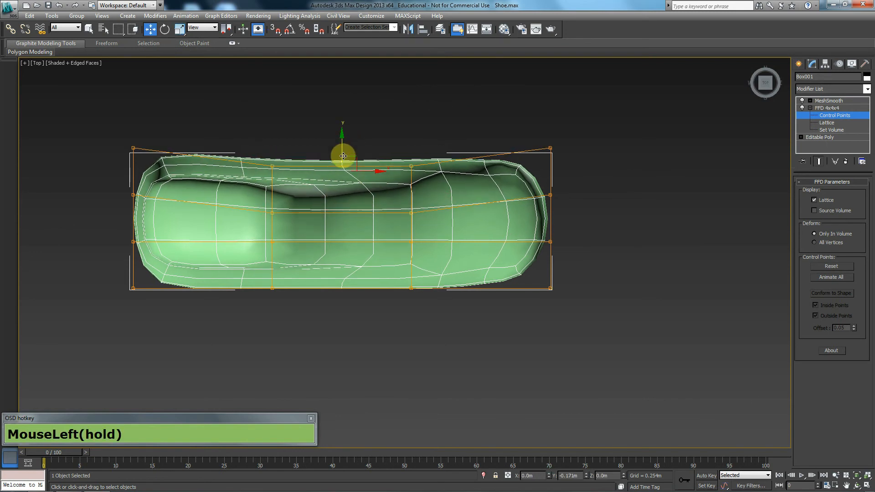
{"action": "left_click_drag", "start_coordinate": [343, 155], "coordinate": [134, 142]}
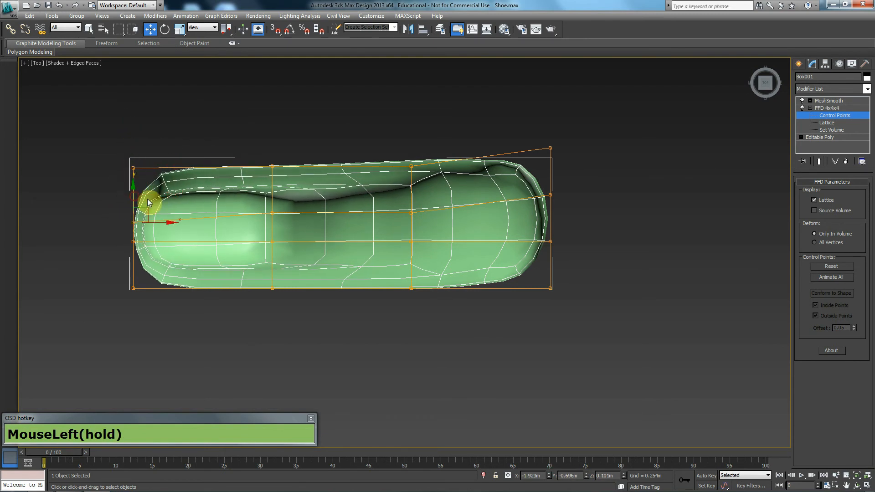
{"action": "left_click_drag", "start_coordinate": [149, 202], "coordinate": [412, 155]}
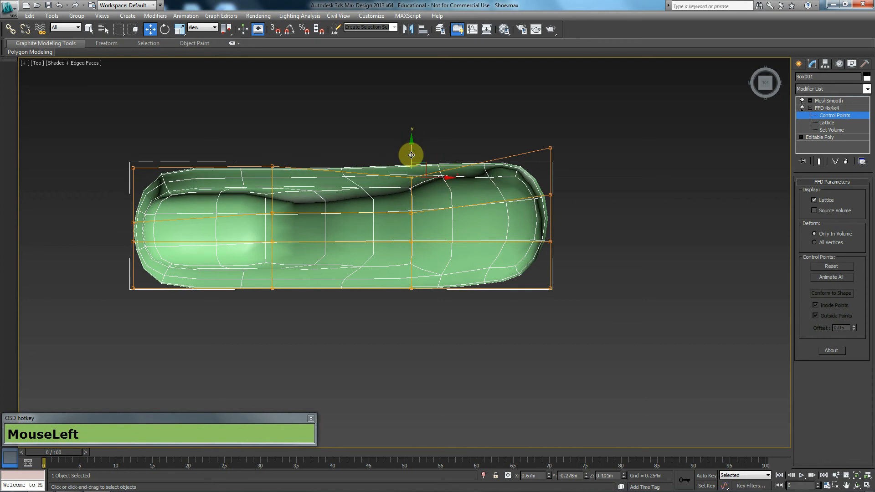
{"action": "left_click_drag", "start_coordinate": [411, 155], "coordinate": [272, 161]}
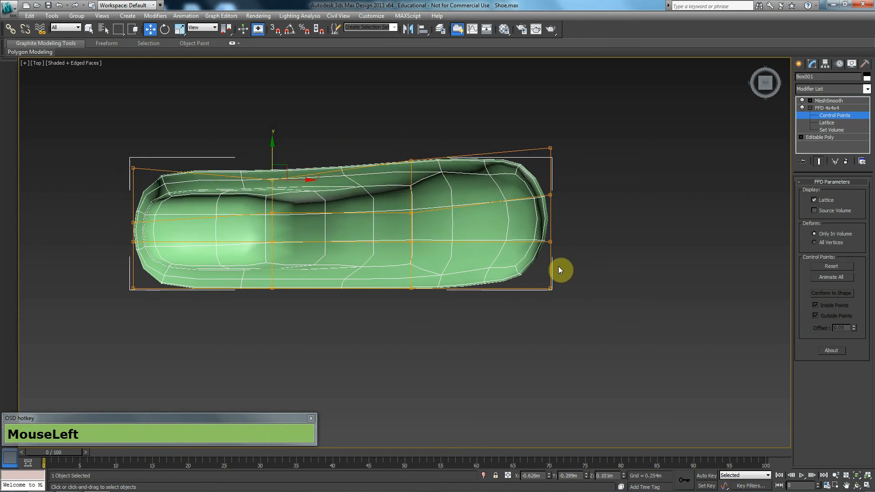
{"action": "left_click_drag", "start_coordinate": [560, 270], "coordinate": [474, 218]}
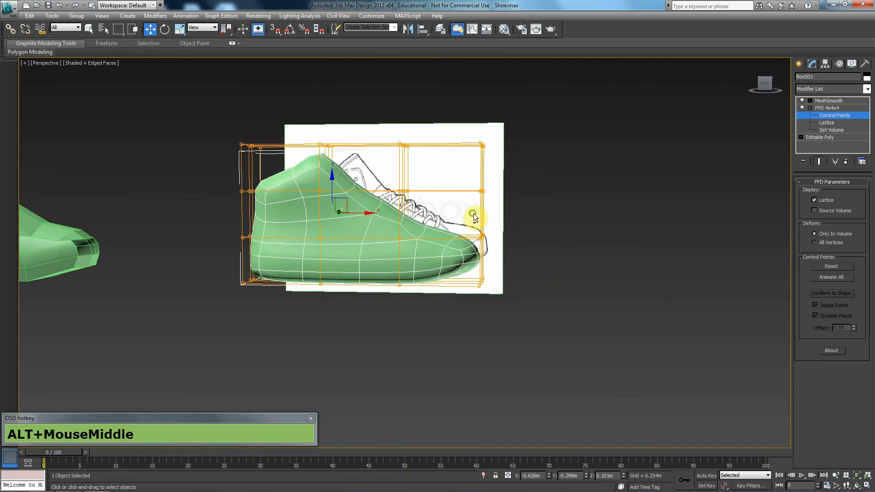
{"action": "scroll", "scroll_direction": "down", "scroll_amount": 3}
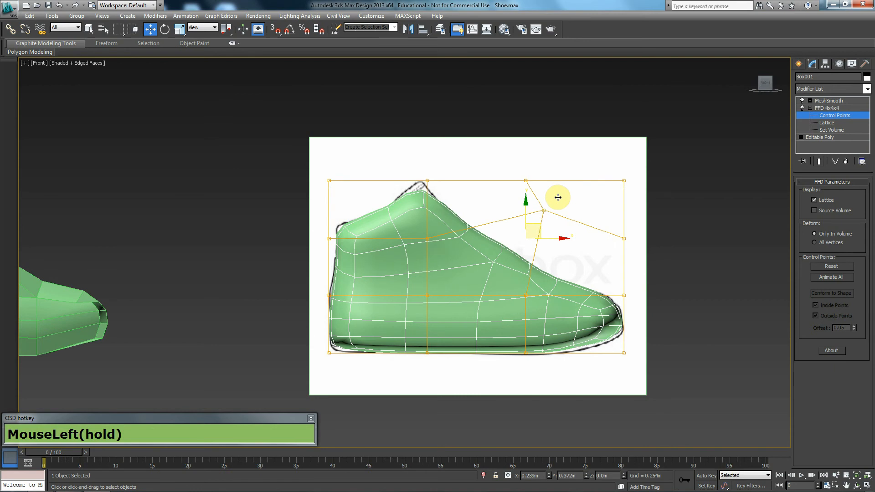
Raise the collar and reshape the lacing area with lattice points to match the side outline, undoing one bad move
{"action": "left_click_drag", "start_coordinate": [557, 197], "coordinate": [414, 289]}
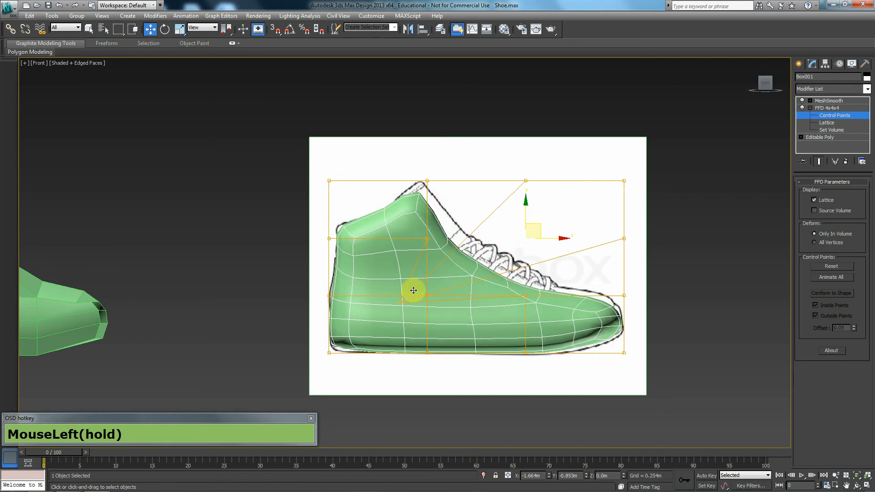
{"action": "left_click_drag", "start_coordinate": [413, 290], "coordinate": [399, 299]}
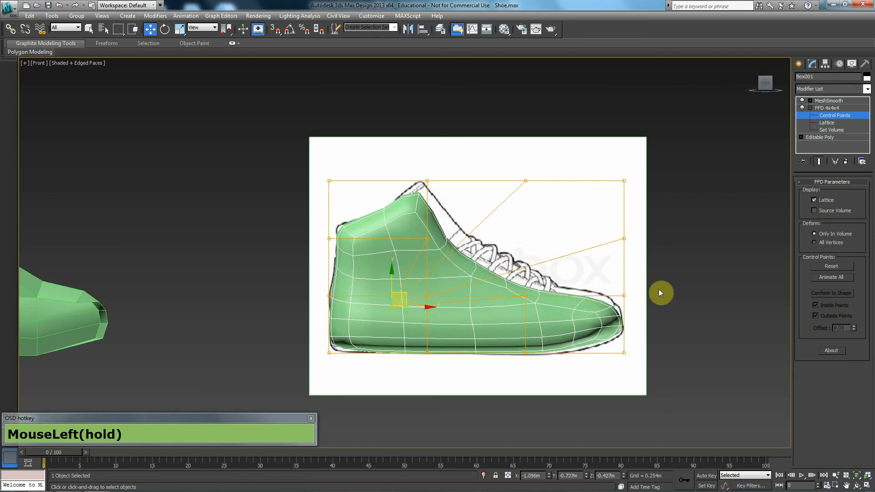
{"action": "key", "text": "ctrl+z"}
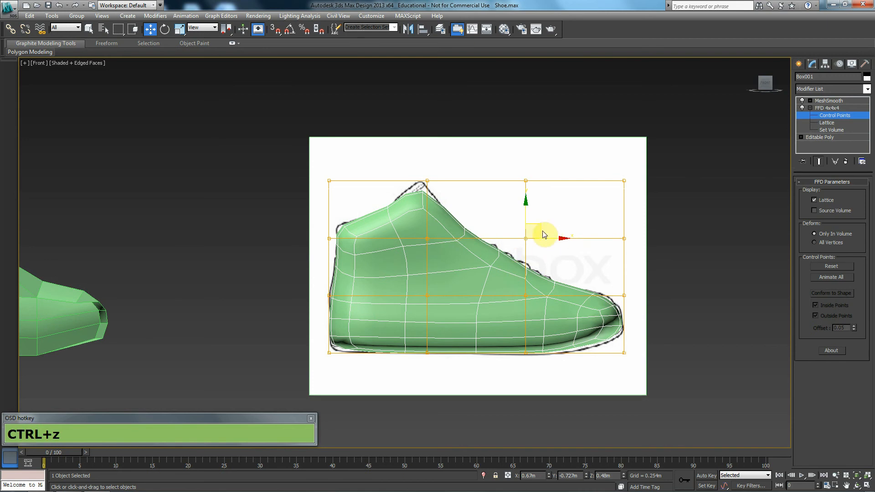
{"action": "left_click_drag", "start_coordinate": [541, 234], "coordinate": [507, 262]}
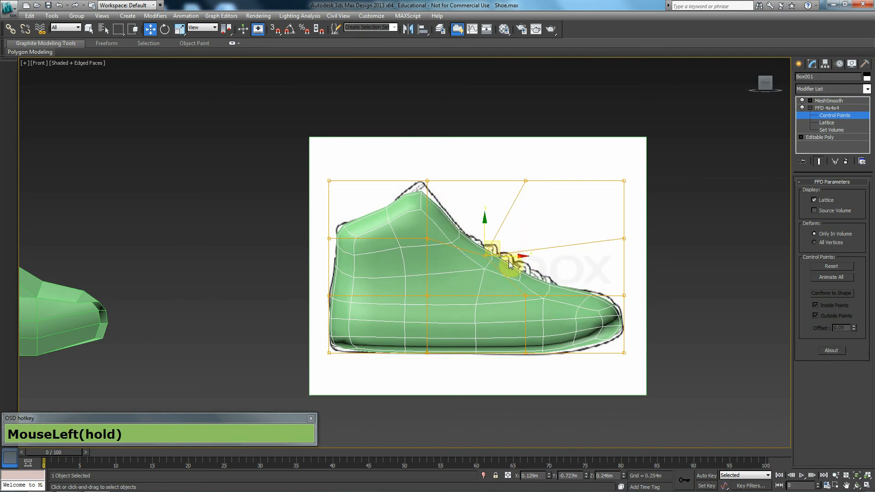
{"action": "left_click_drag", "start_coordinate": [511, 266], "coordinate": [435, 349]}
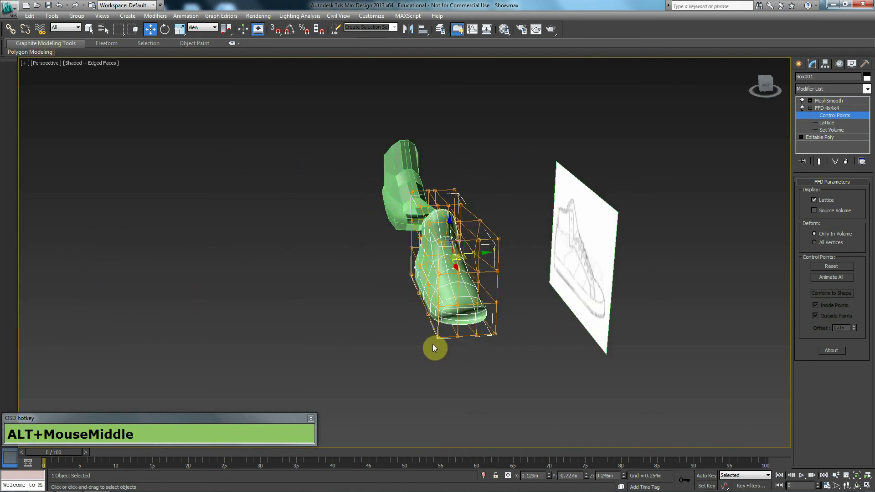
{"action": "left_click_drag", "start_coordinate": [435, 348], "coordinate": [530, 172]}
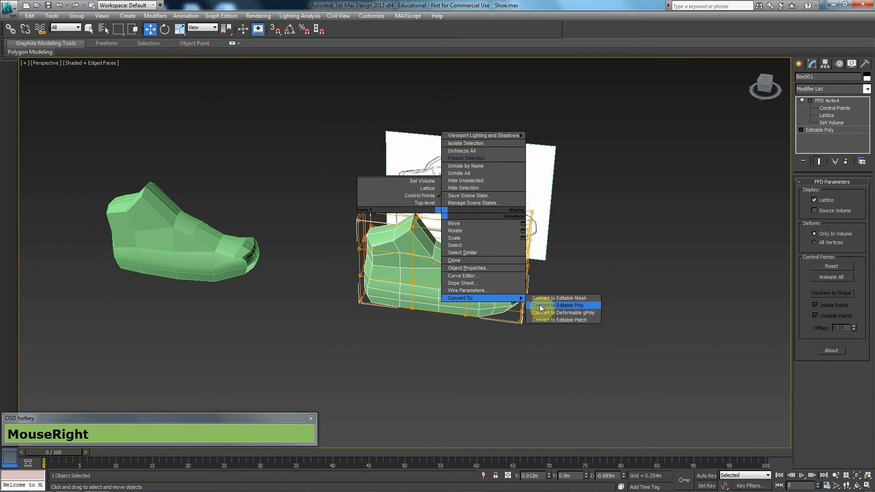
Convert the shaped sneaker to Editable Poly and delete the reference plane Plane001
{"action": "left_click", "coordinate": [558, 305]}
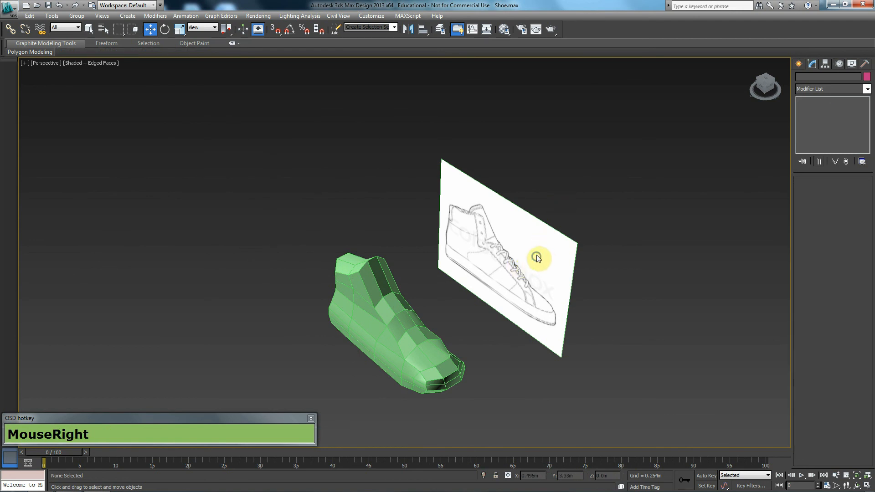
{"action": "left_click", "coordinate": [534, 259]}
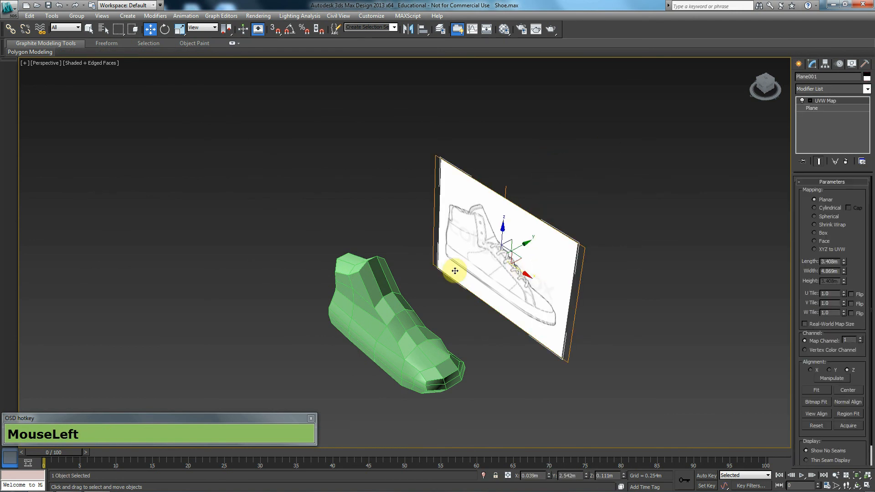
{"action": "key", "text": "Delete"}
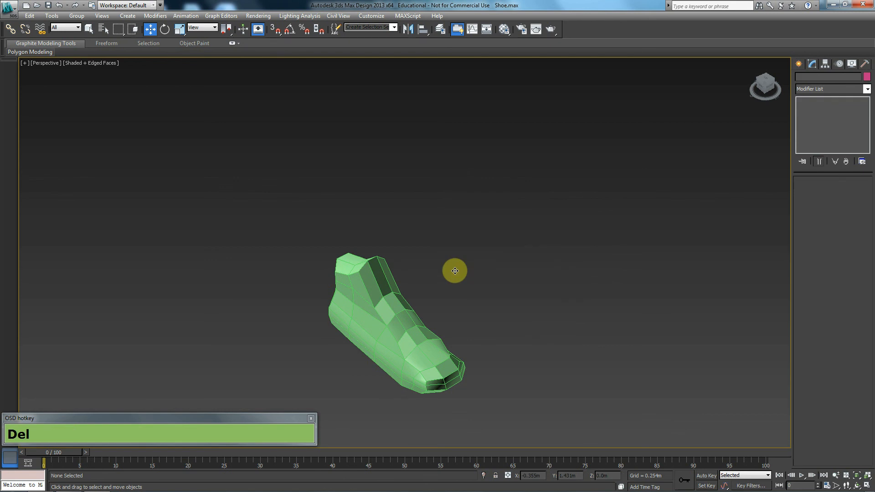